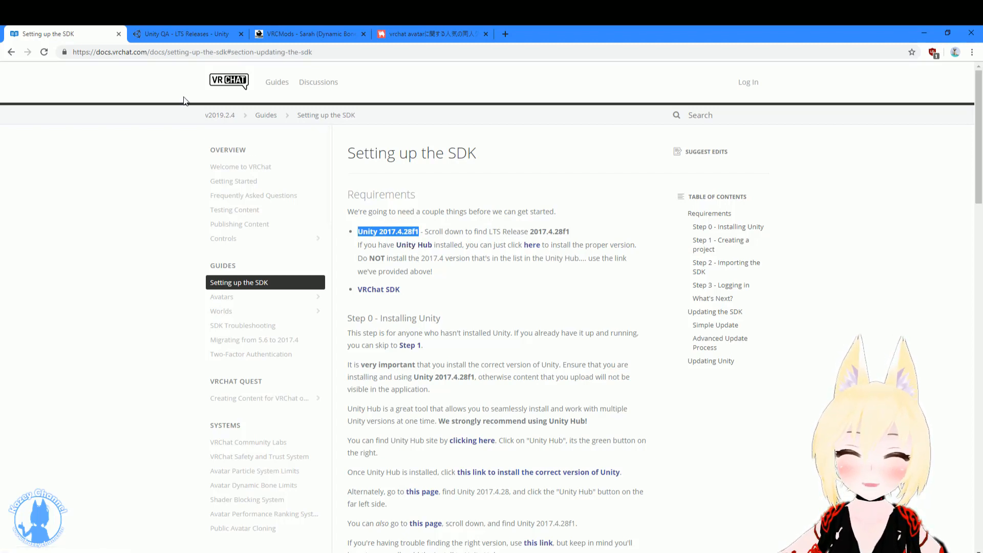
Follow the required Unity 2017.4.28f1 link from VRChat Docs to Unity's LTS releases page
left_click(192, 52)
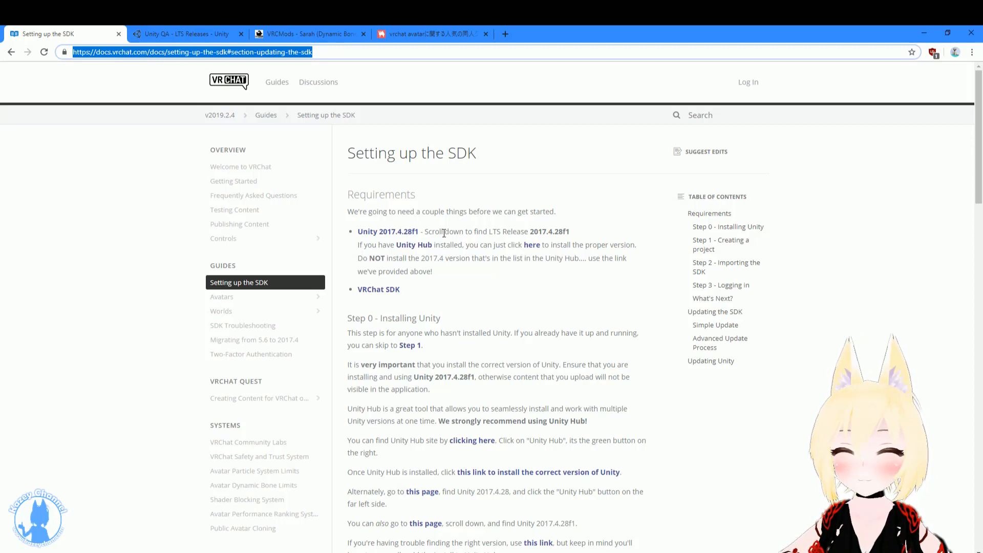
mouse_move(389, 232)
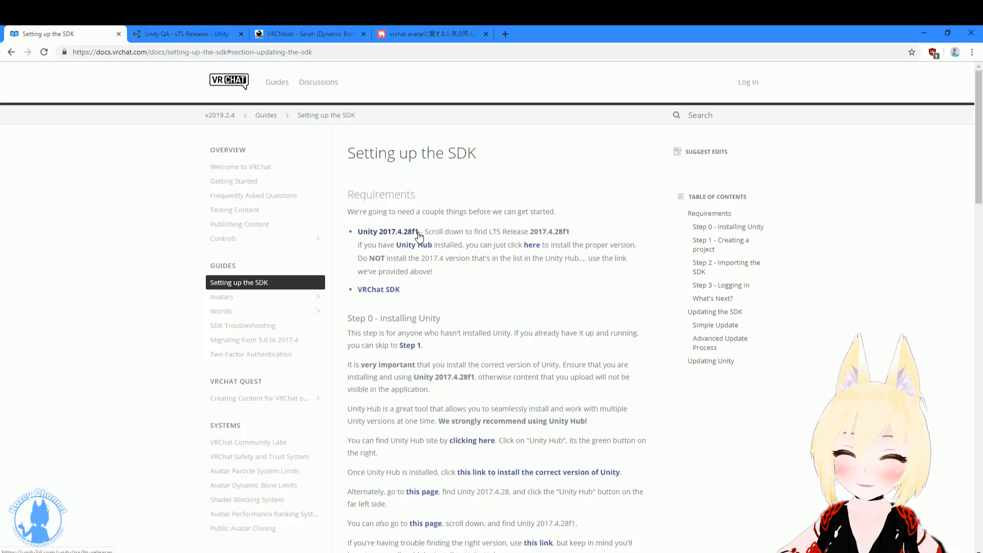
double_click(387, 231)
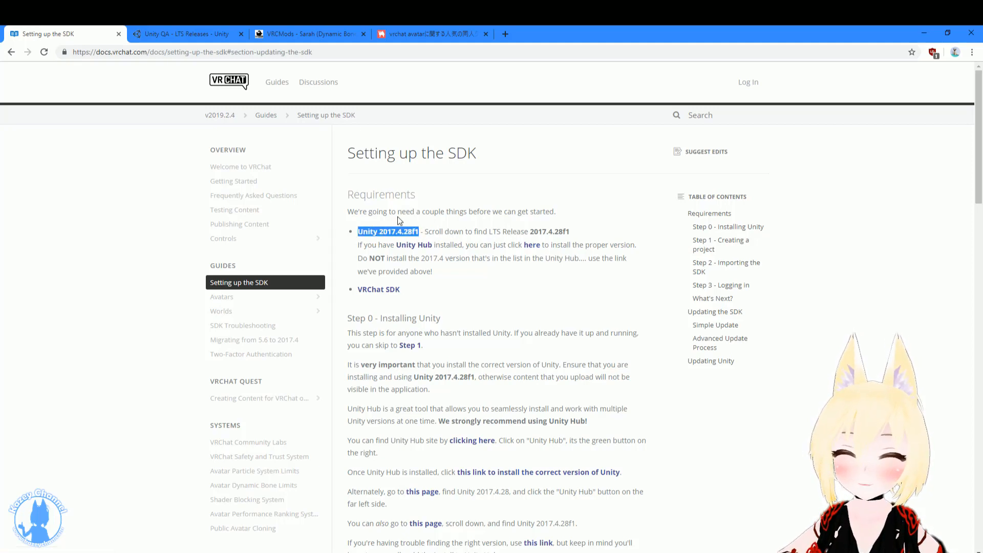
right_click(387, 230)
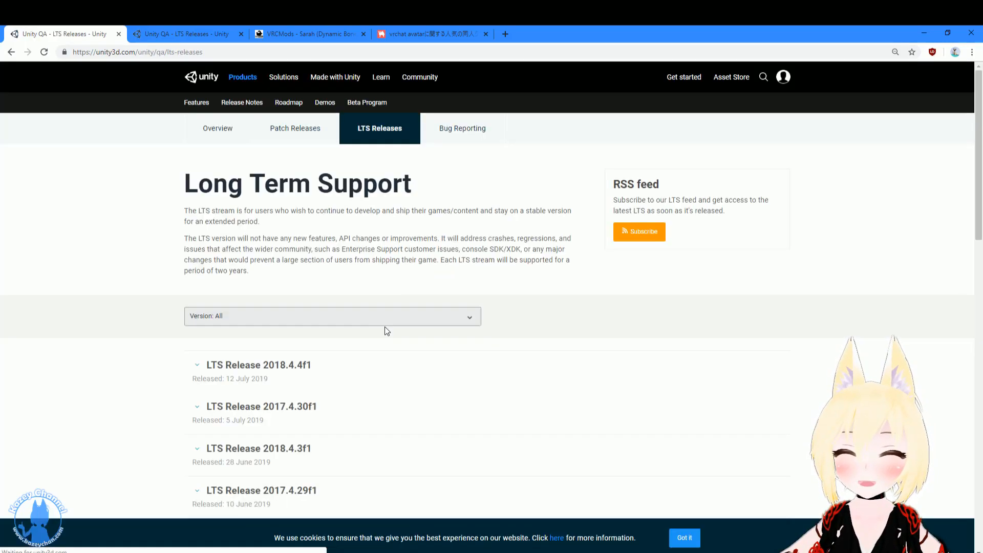
Expand the LTS Release 2017.4.28f1 entry to show its download assistant and installer links
scroll("down", 3)
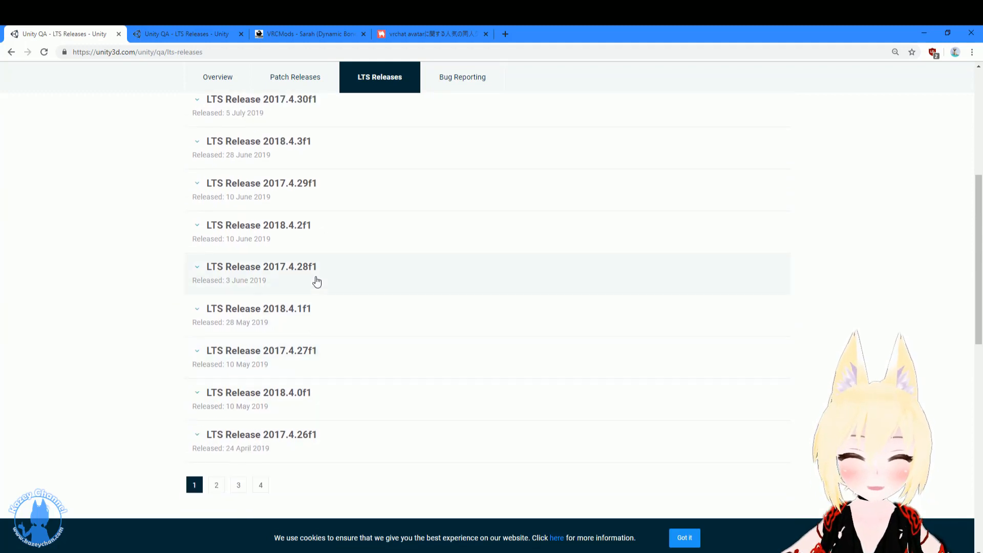
left_click(261, 266)
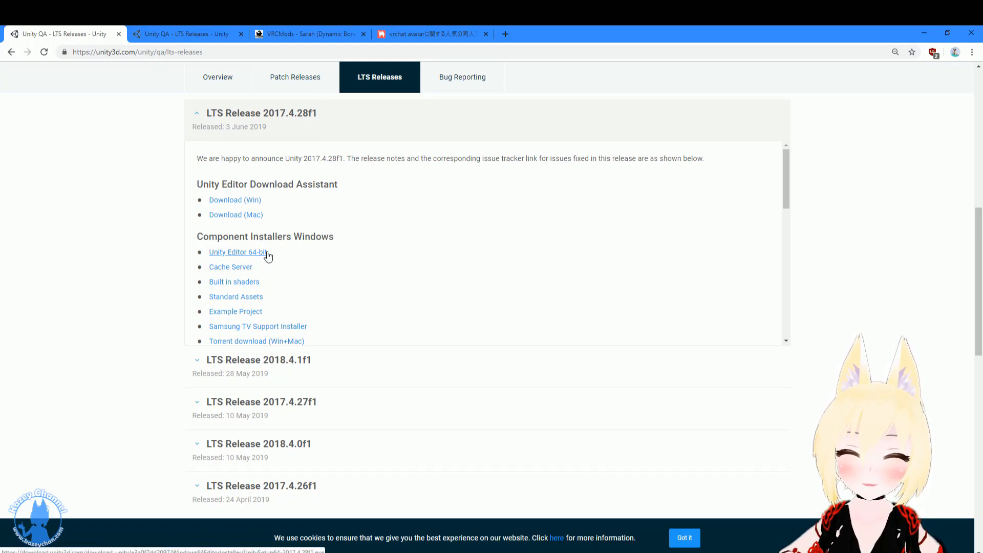
mouse_move(266, 180)
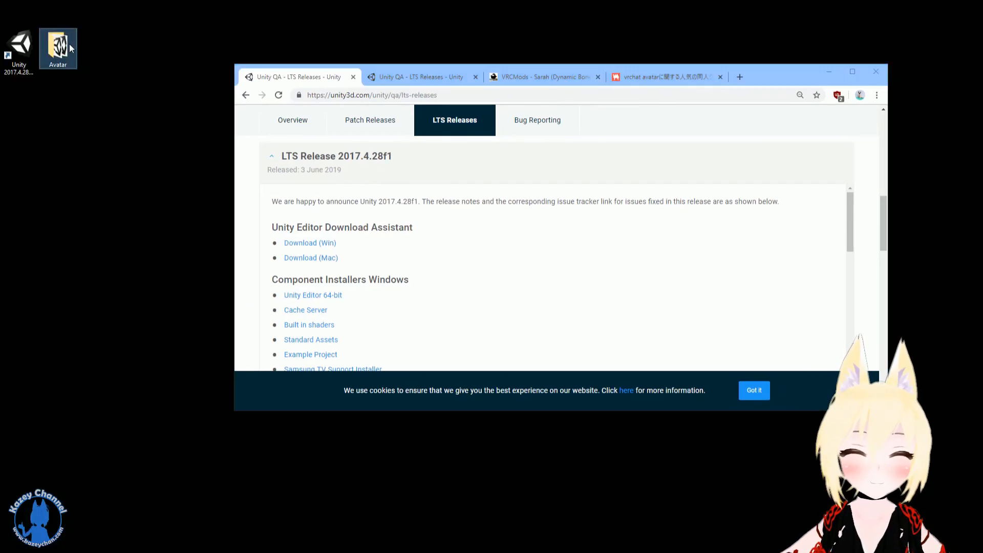
Check the Avatar folder, reach vrchat.com's Download page, then switch to the VRCMods Sarah page
double_click(58, 44)
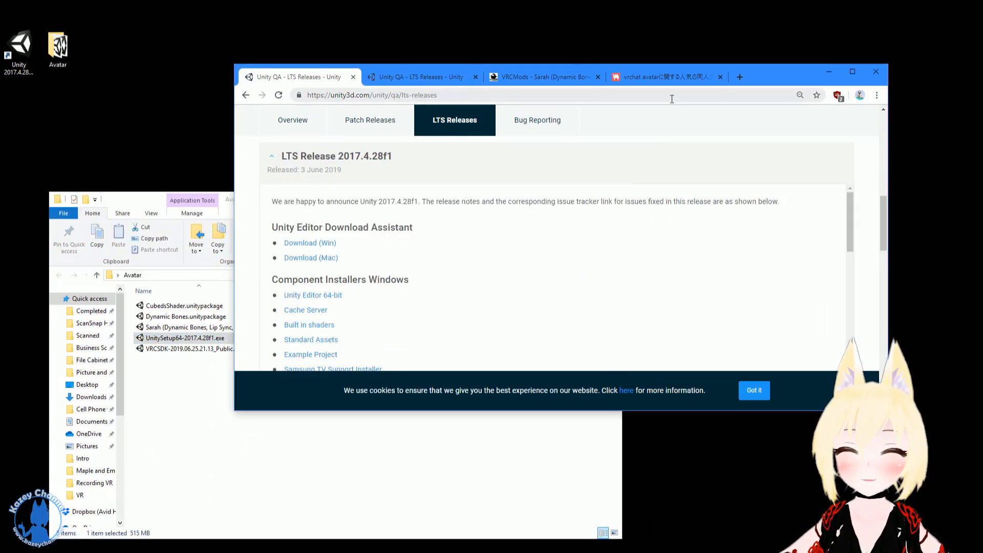
left_click(850, 70)
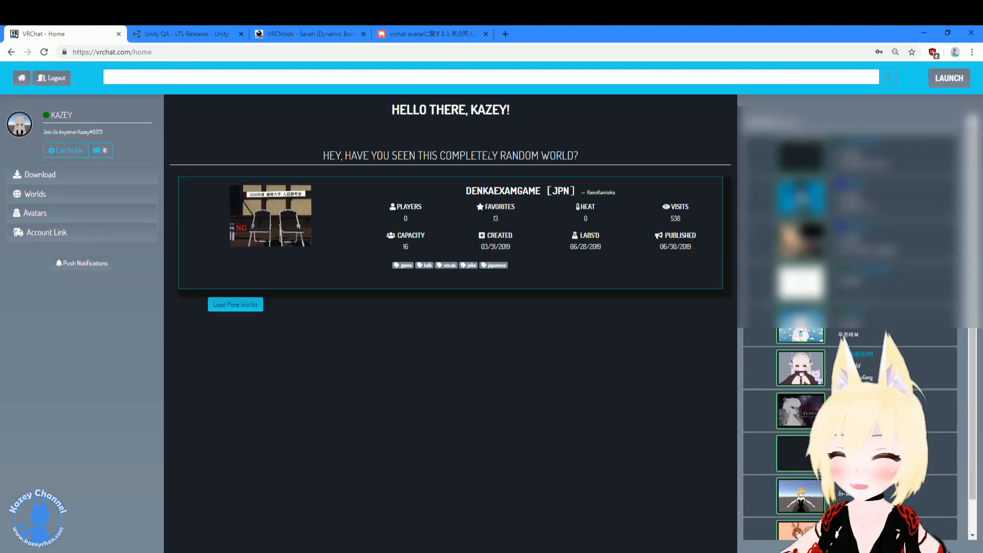
left_click(39, 174)
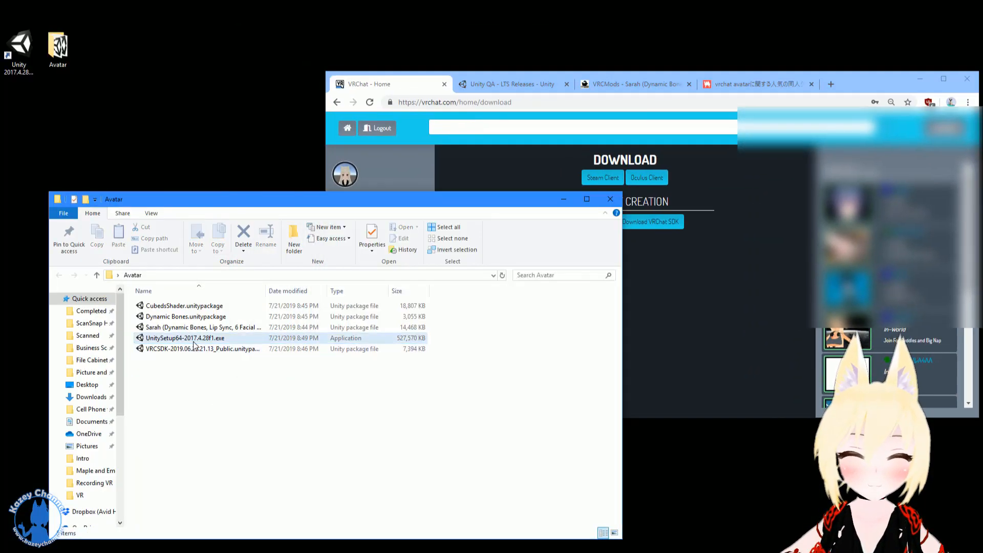
left_click(201, 348)
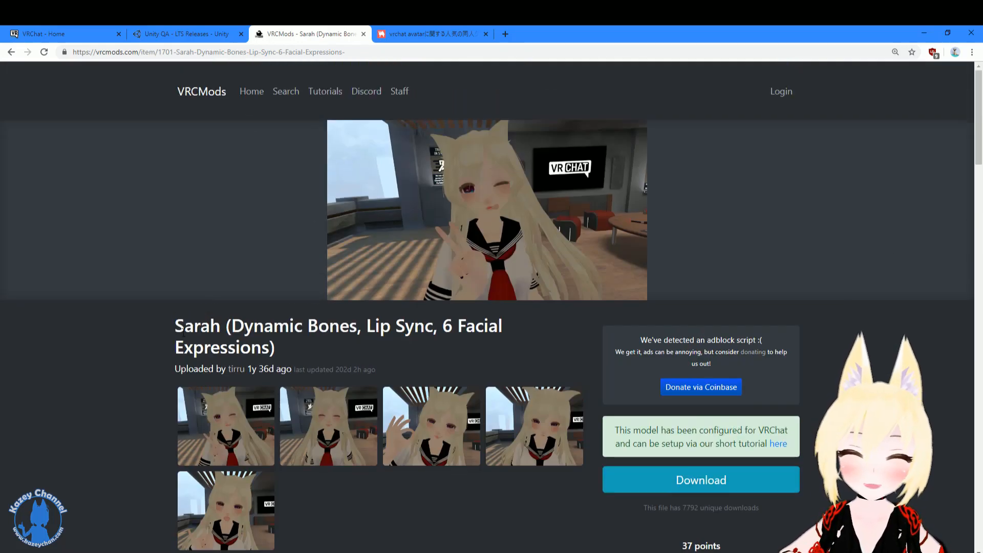
Scroll to Sarah's requirements and highlight Dynamic Bones and Cubed Shaders entries
scroll("down", 3)
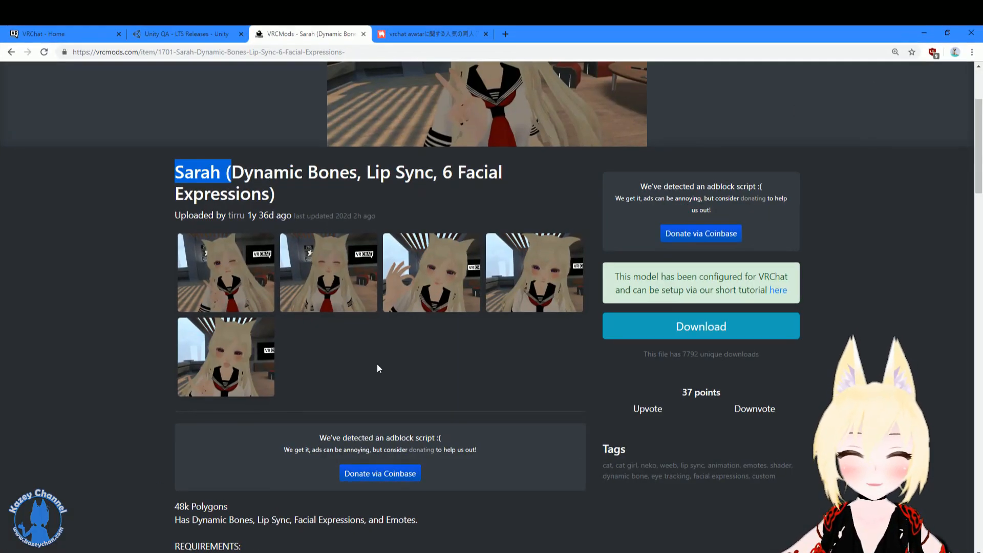
scroll("down", 3)
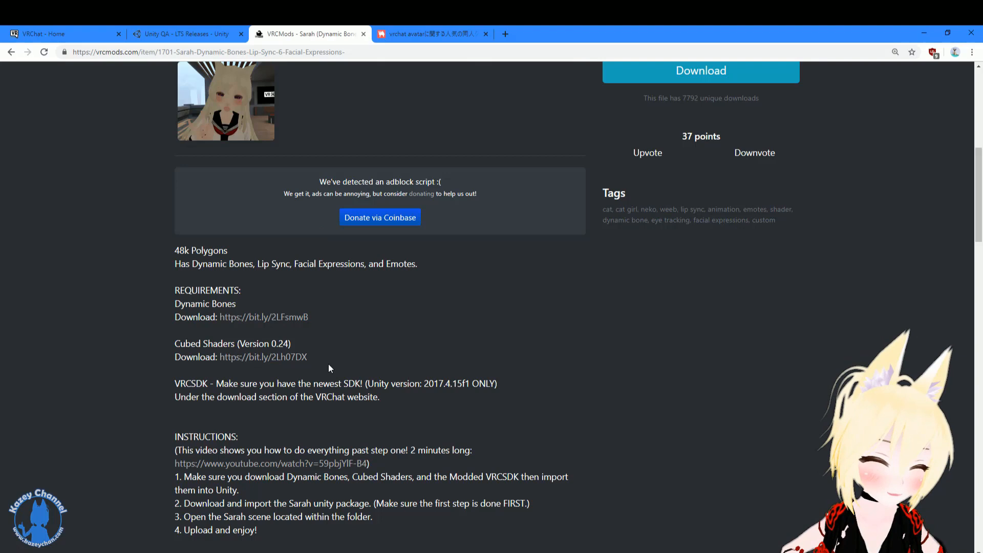
double_click(204, 303)
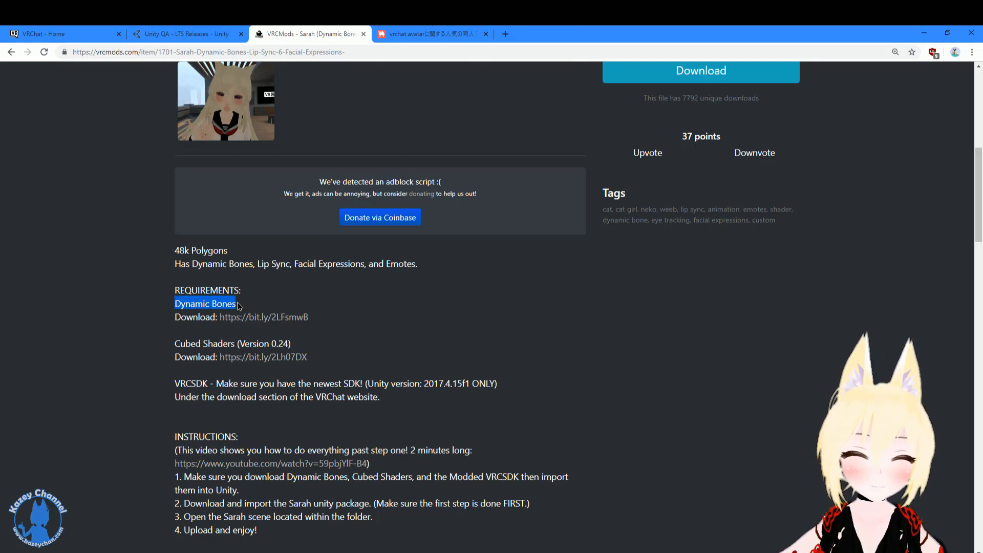
double_click(232, 343)
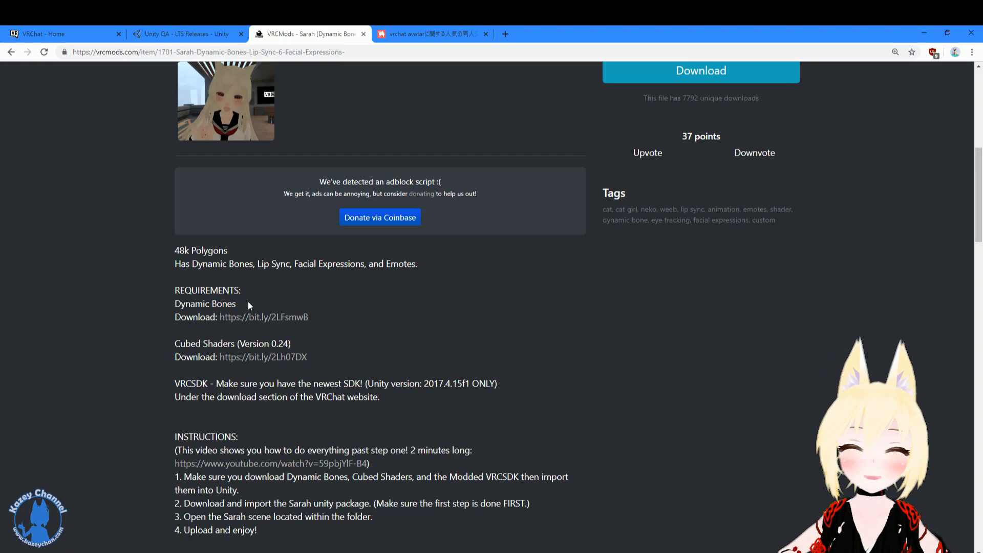
mouse_move(264, 332)
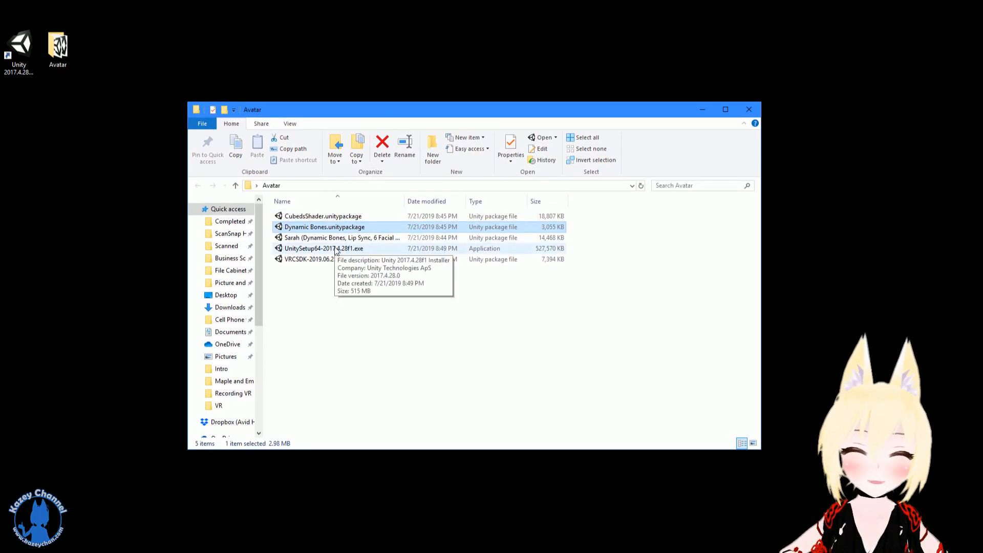
Run UnitySetup64-2017.4.28f1 through welcome, licence and components, cancel, then launch Unity 2017.4.28f1
double_click(323, 248)
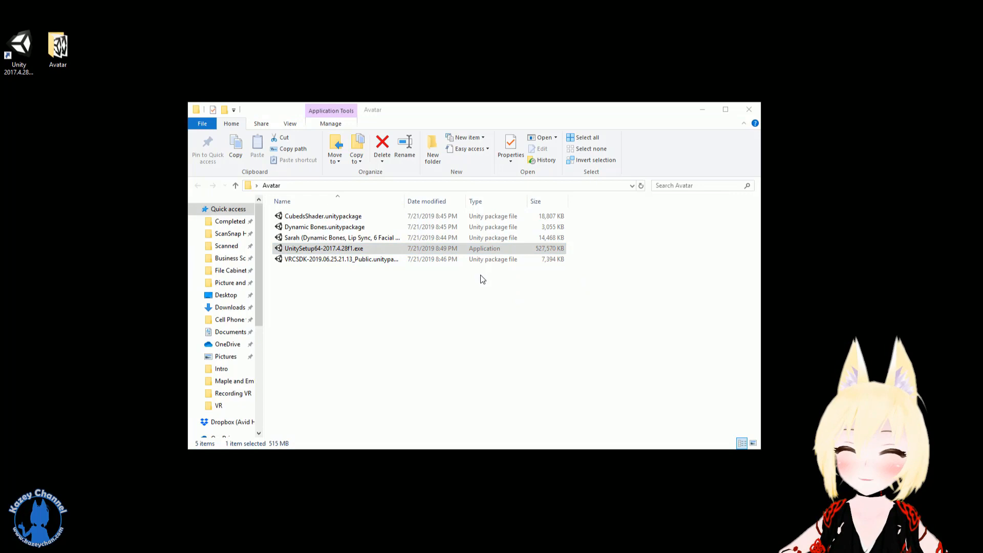
double_click(324, 248)
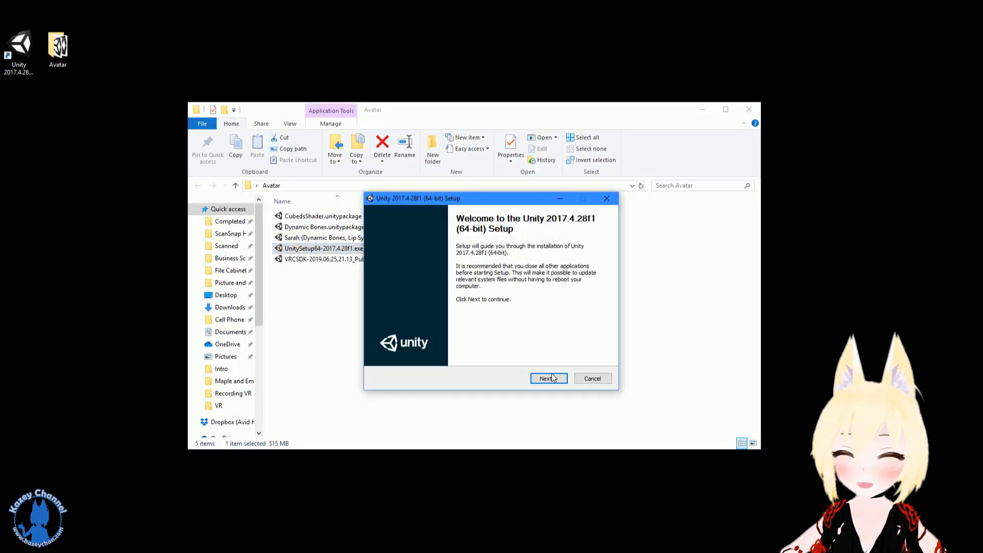
left_click(547, 378)
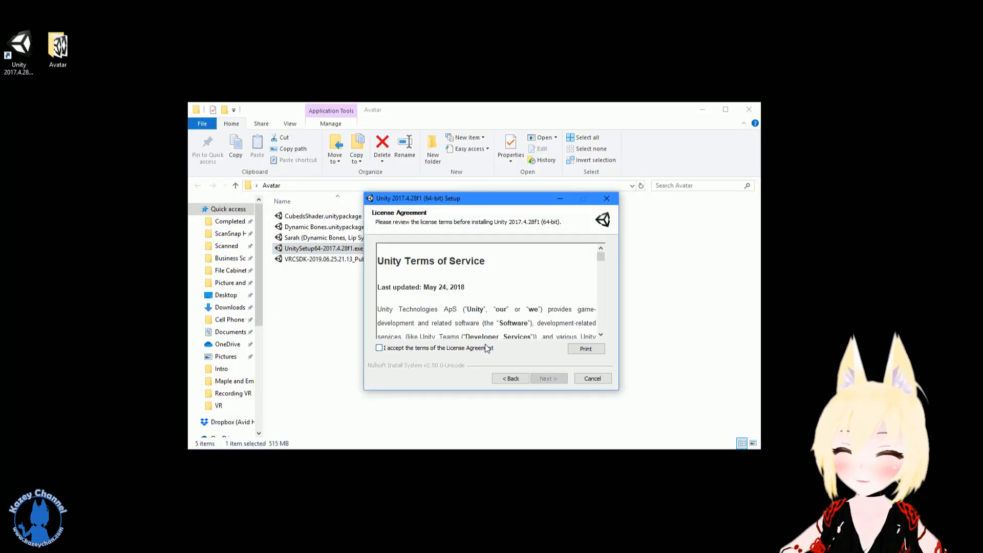
left_click(547, 377)
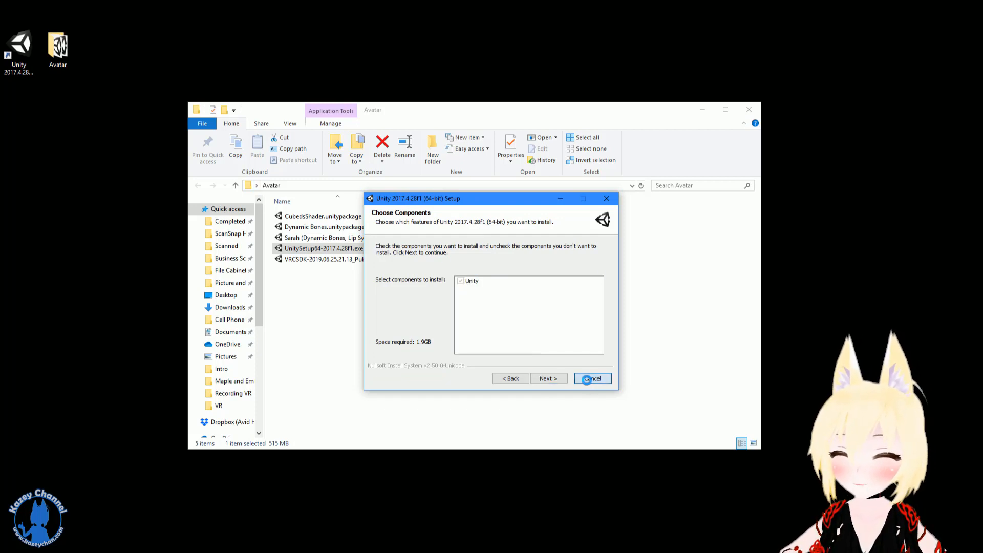
left_click(592, 378)
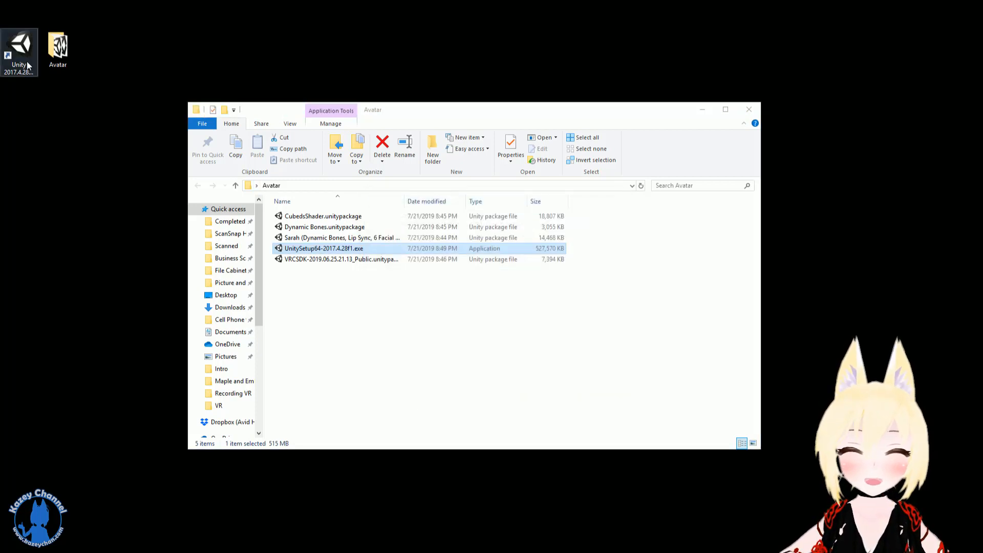
double_click(323, 248)
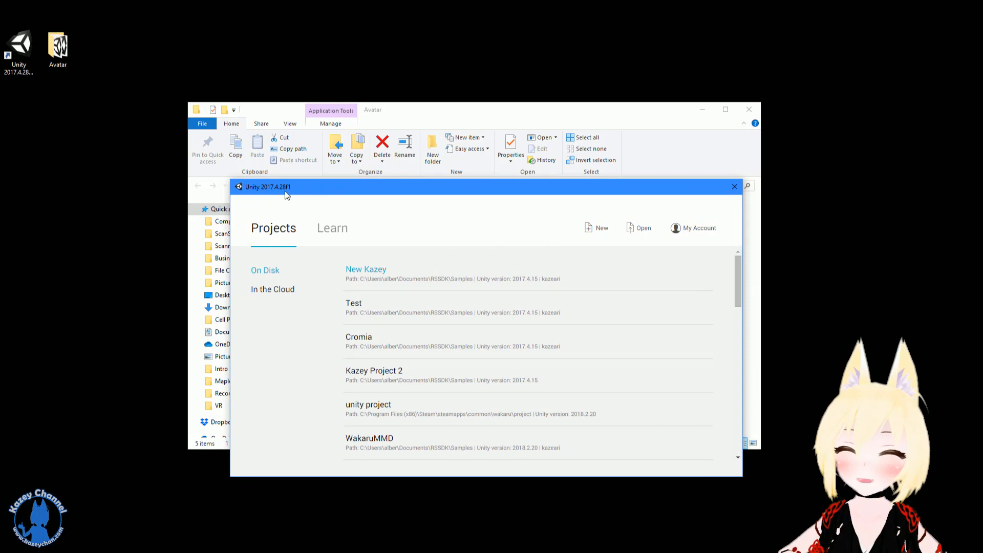
mouse_move(274, 192)
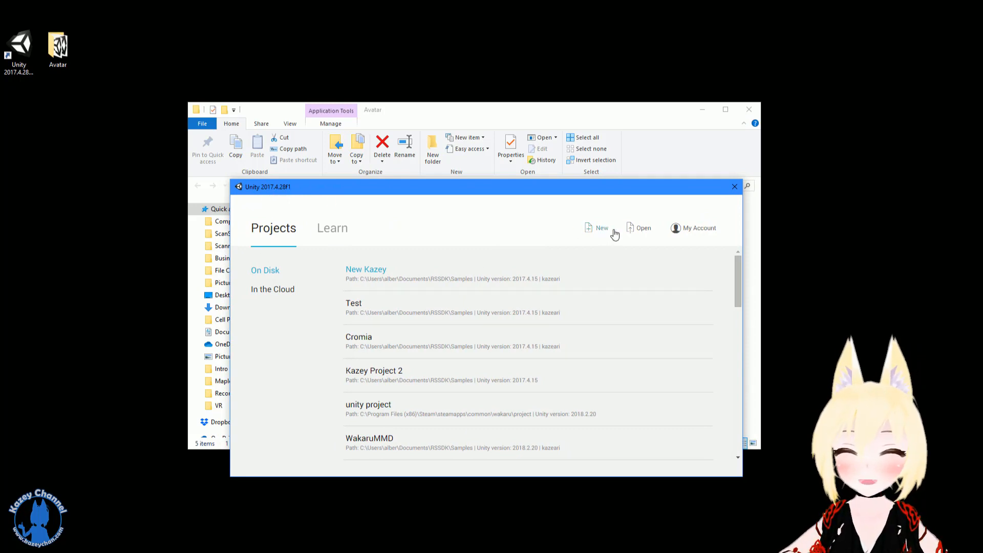
Create a new 3D Unity project named 'VRChat Avatars' and let it open in the editor
left_click(600, 227)
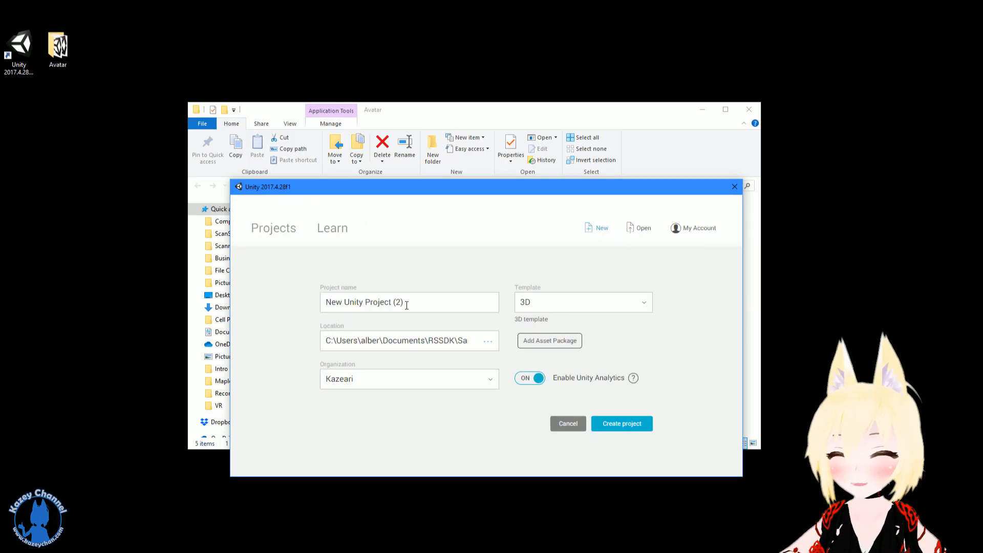
type("A")
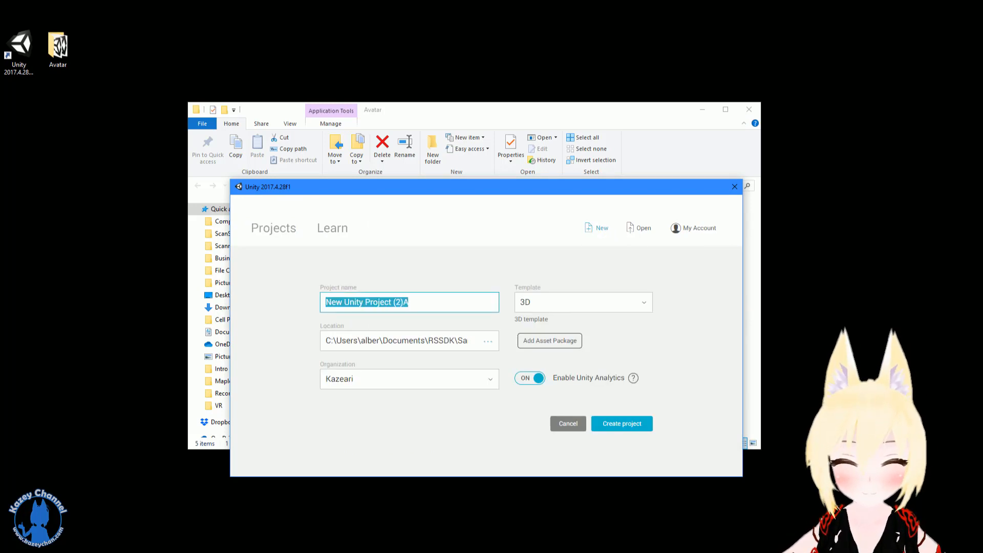
type("VRChat")
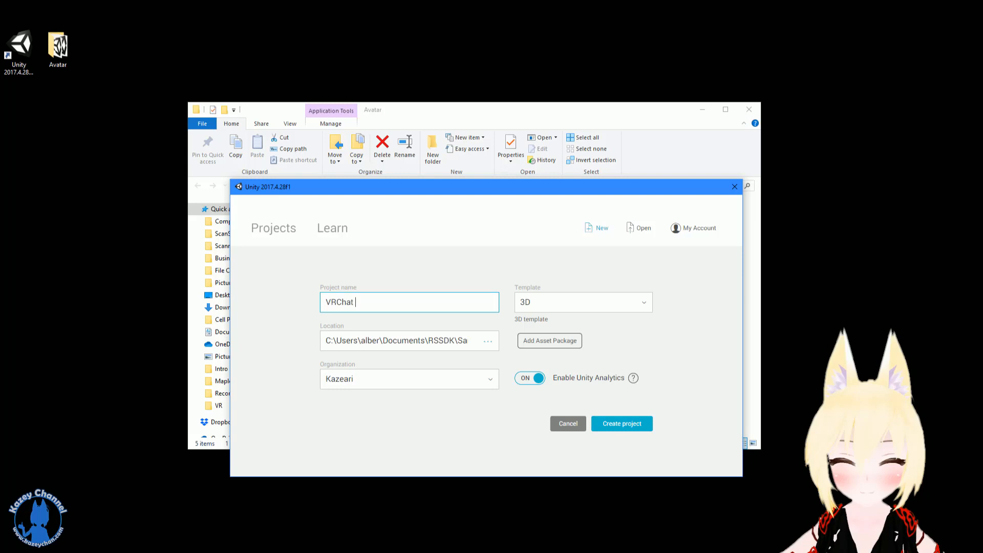
type("Avata")
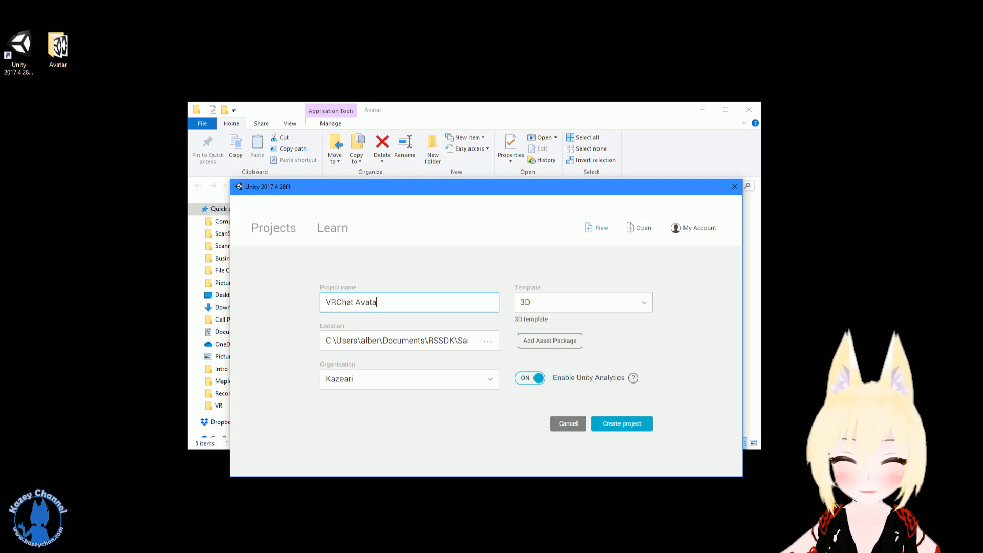
type("s")
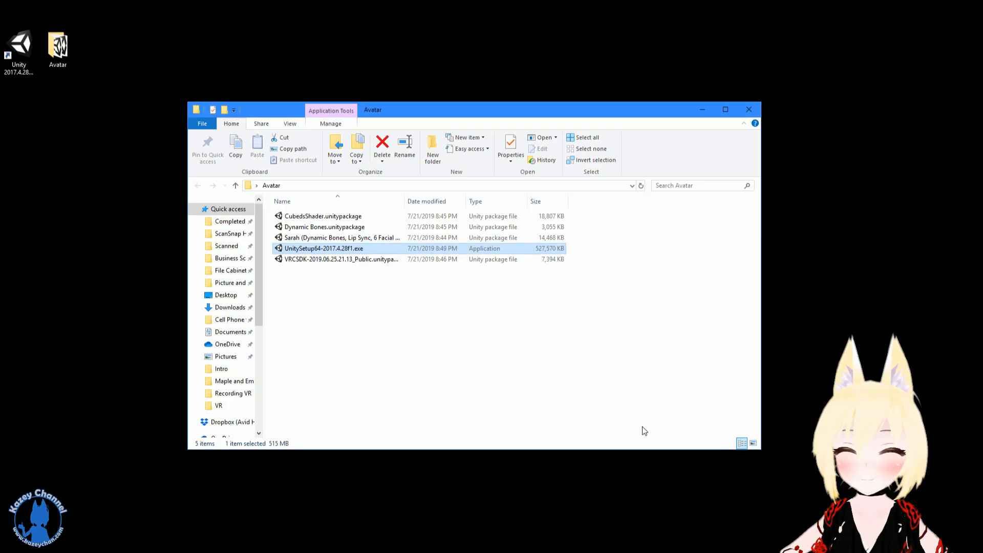
mouse_move(389, 256)
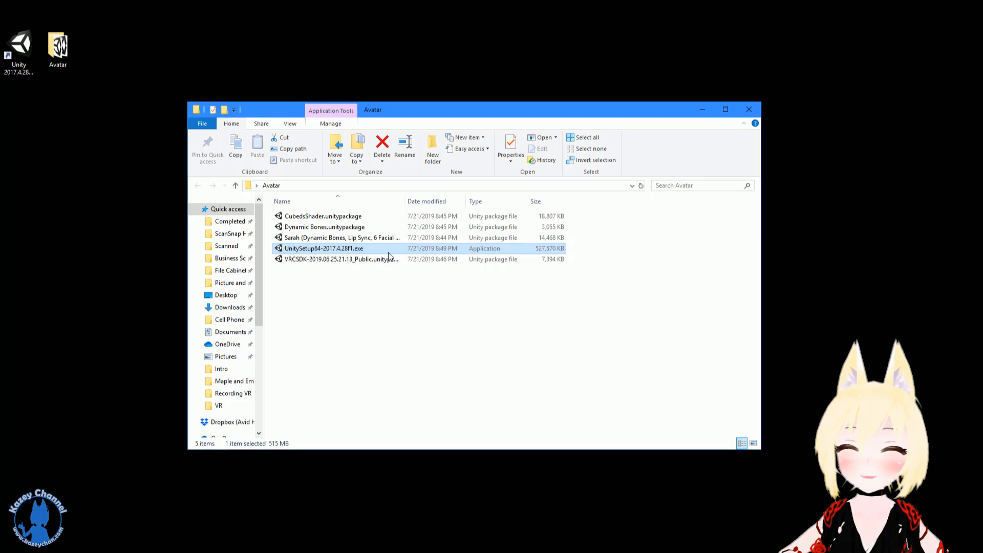
double_click(324, 248)
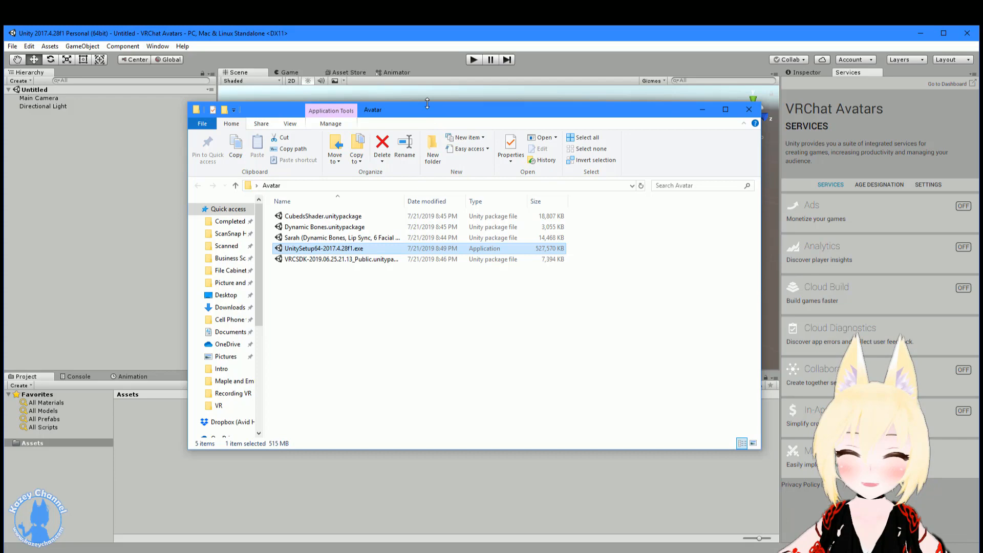
Import the VRCSDK unitypackage with all files, adding Plugins and VRCSDK folders
left_click_drag(425, 110, 620, 159)
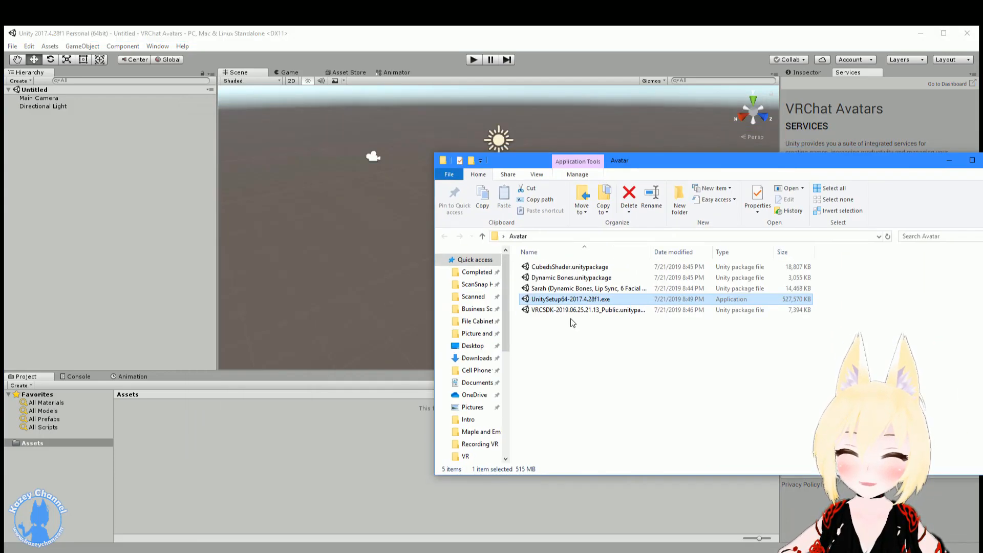
double_click(587, 309)
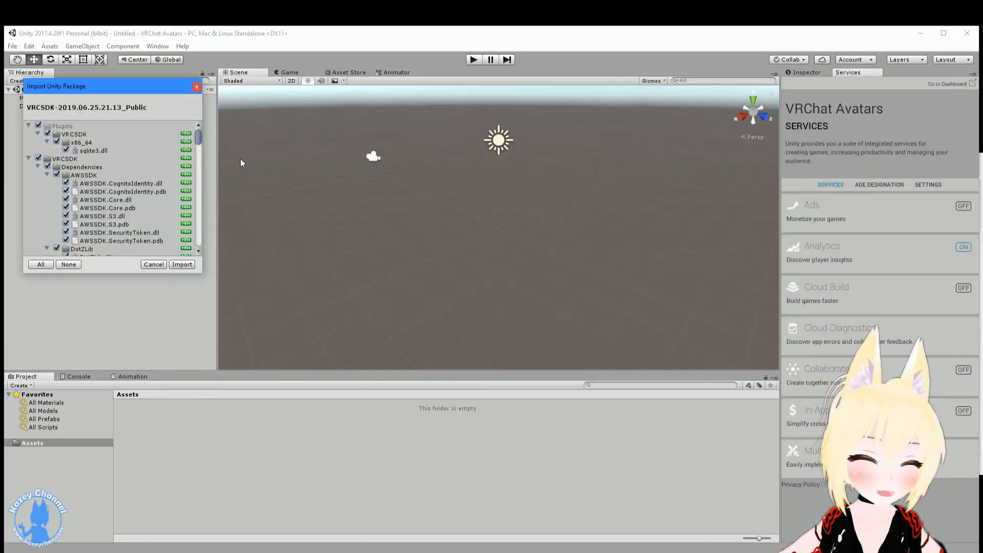
scroll("down", 3)
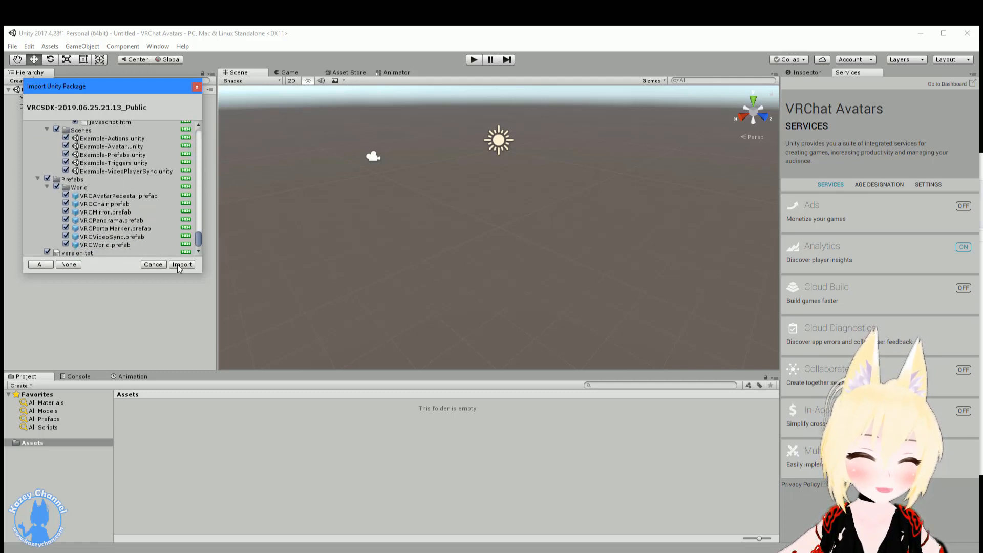
left_click(182, 264)
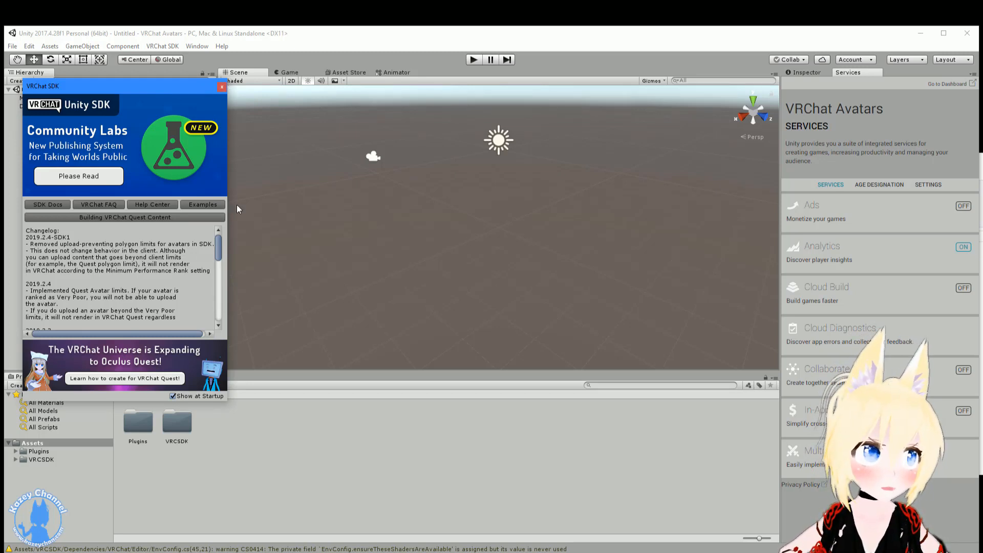
Import CubedsShader.unitypackage with all files, closing the SDK welcome panel before and after
left_click(223, 86)
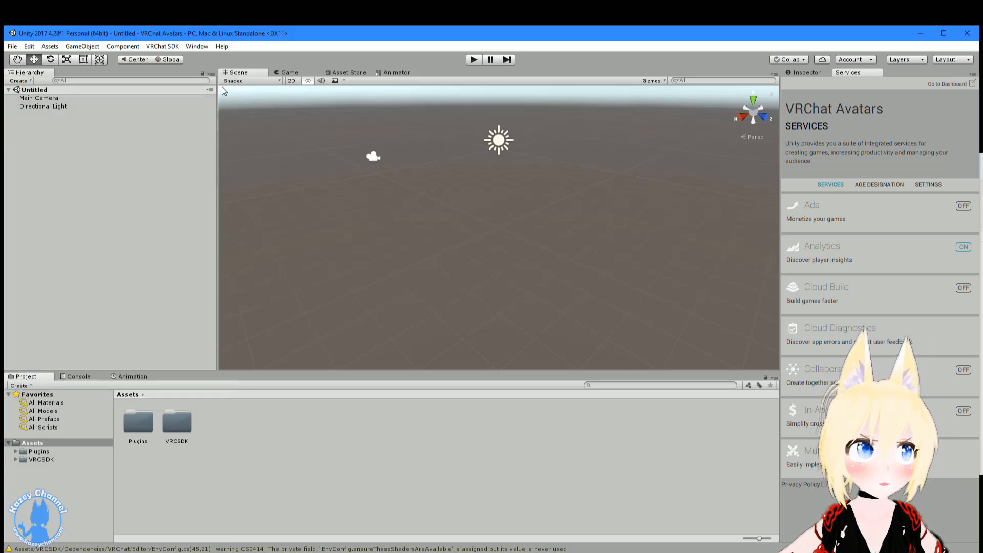
left_click(176, 423)
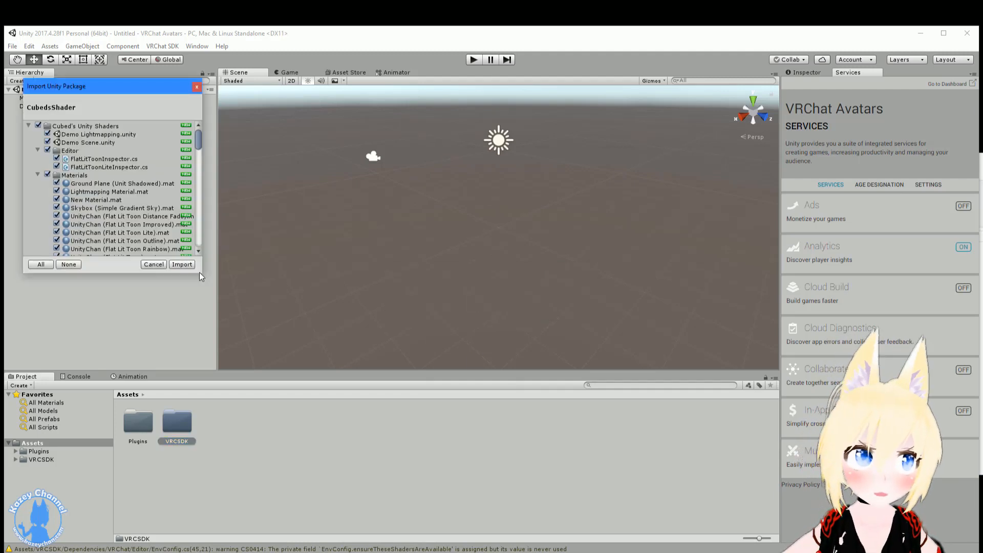
left_click(182, 264)
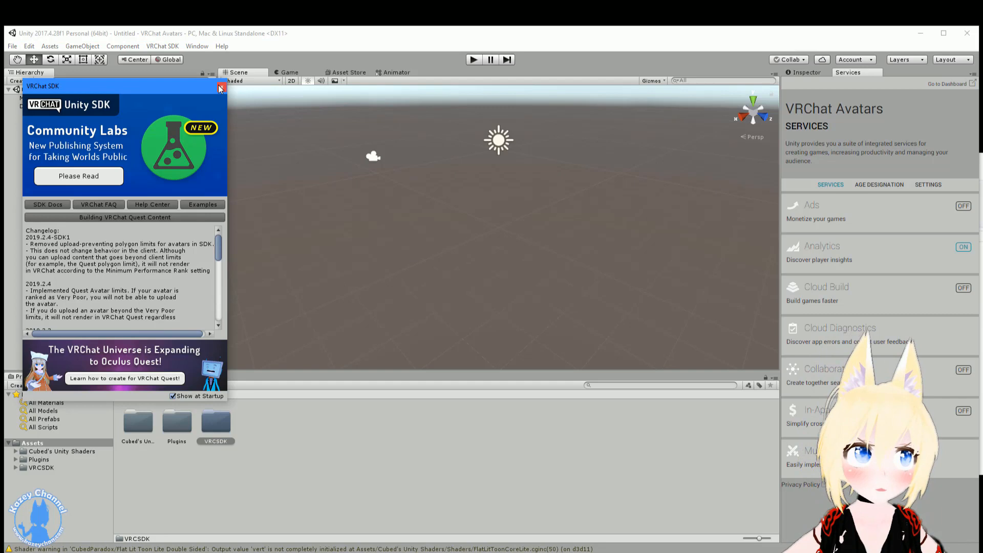
left_click(220, 86)
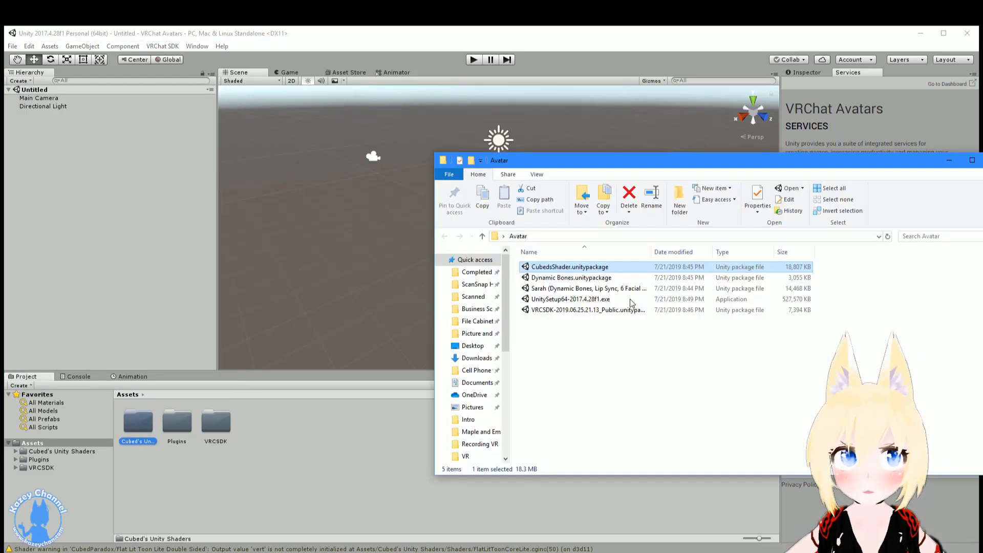
Import the Dynamic Bones unitypackage into the project
left_click(570, 277)
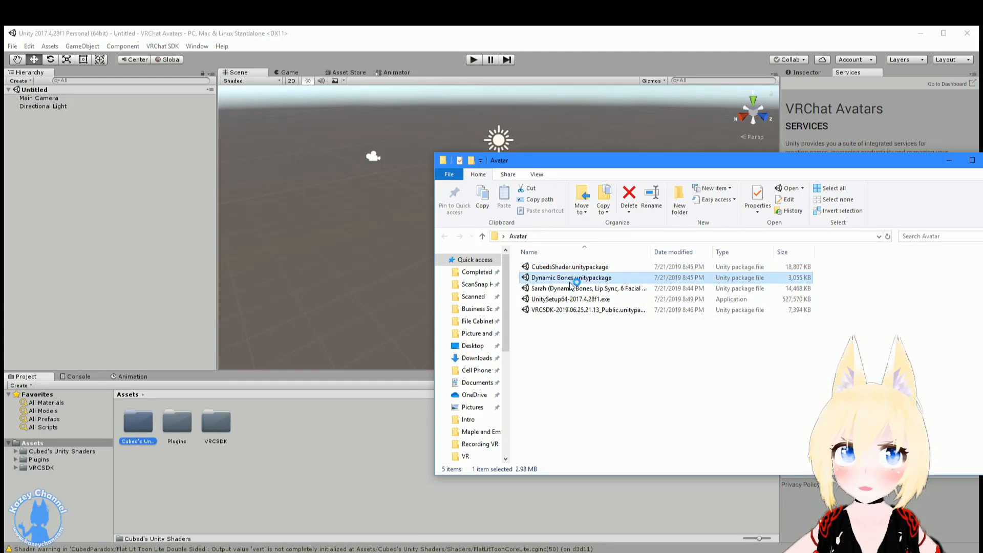
double_click(570, 277)
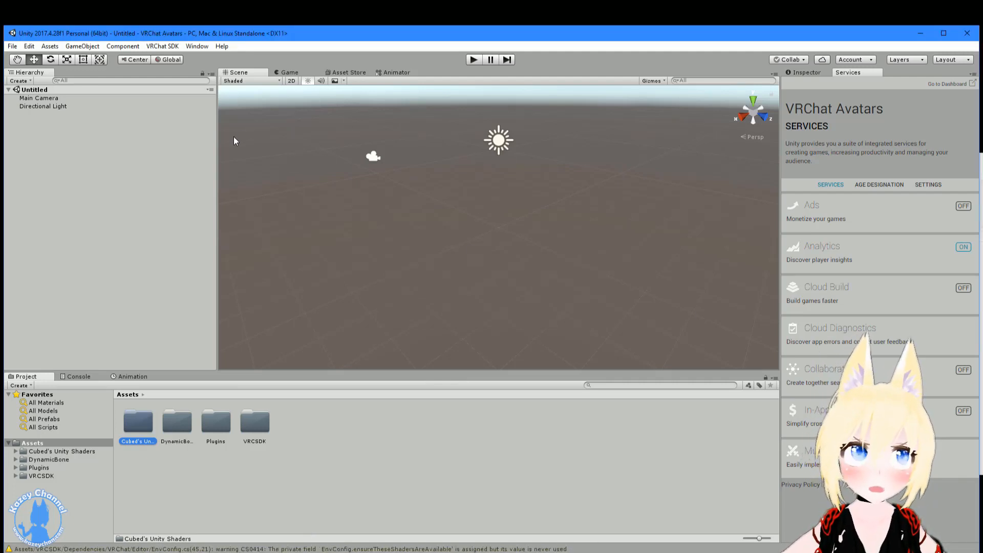
left_click(177, 422)
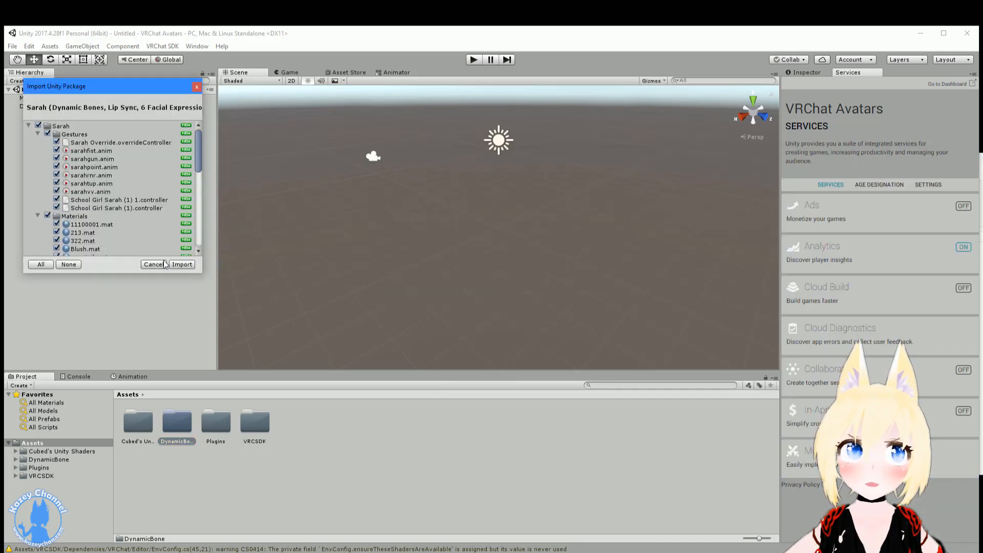
Import every file of the Sarah package, then open the Sarah folder and its Sarah scene
left_click(181, 264)
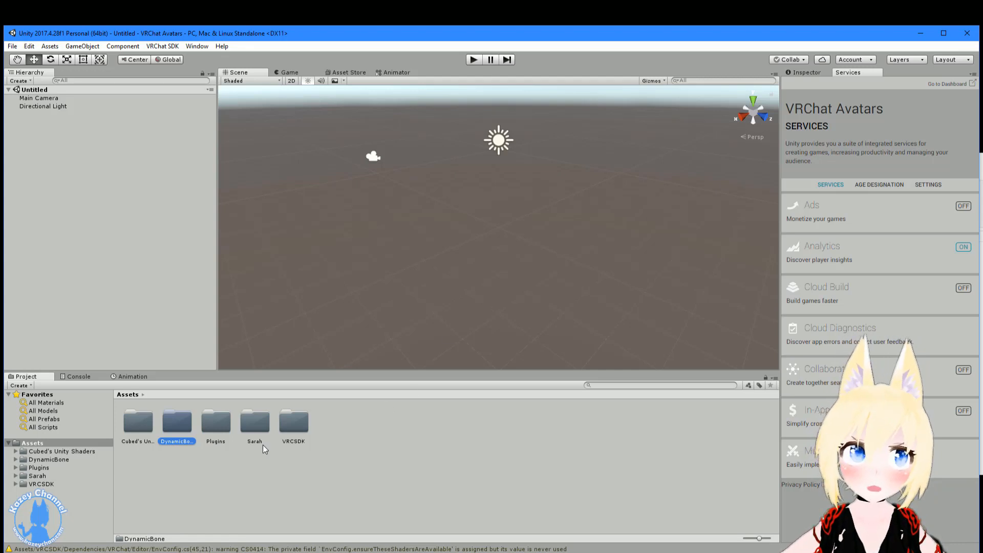
left_click(255, 422)
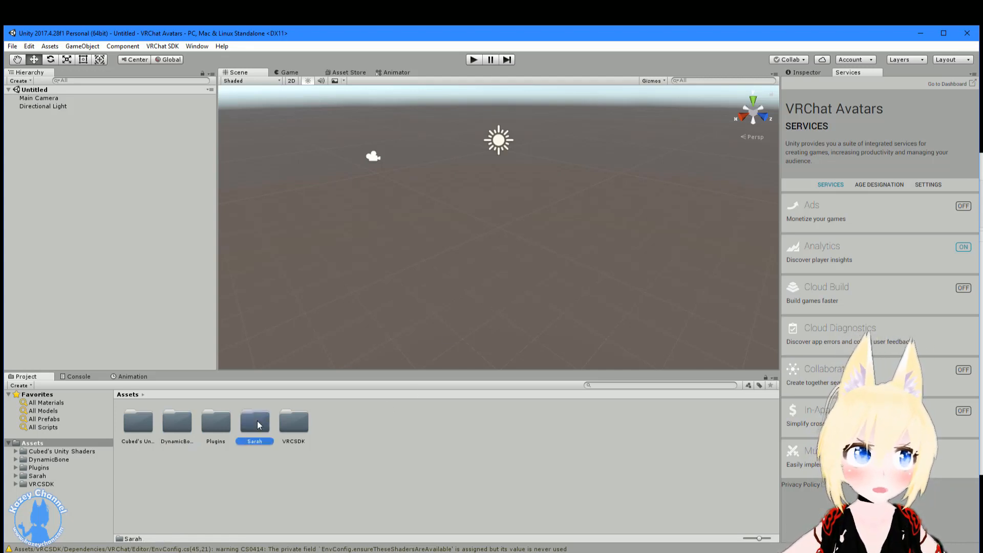
double_click(255, 420)
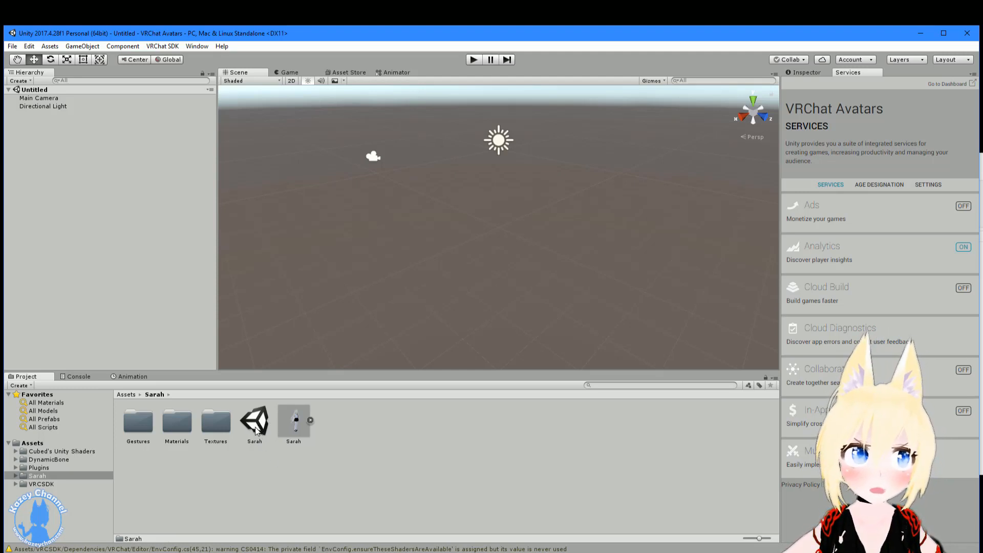
left_click(255, 420)
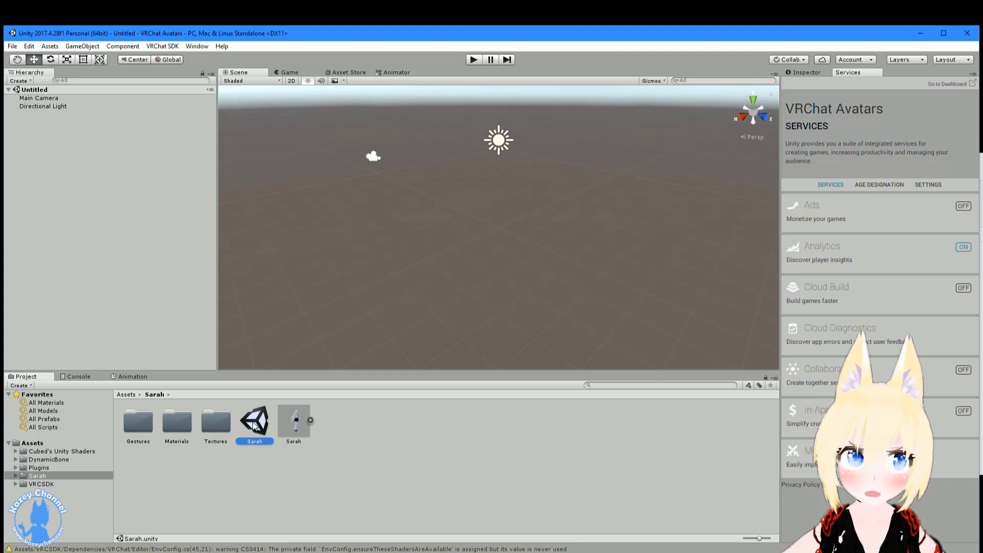
double_click(254, 420)
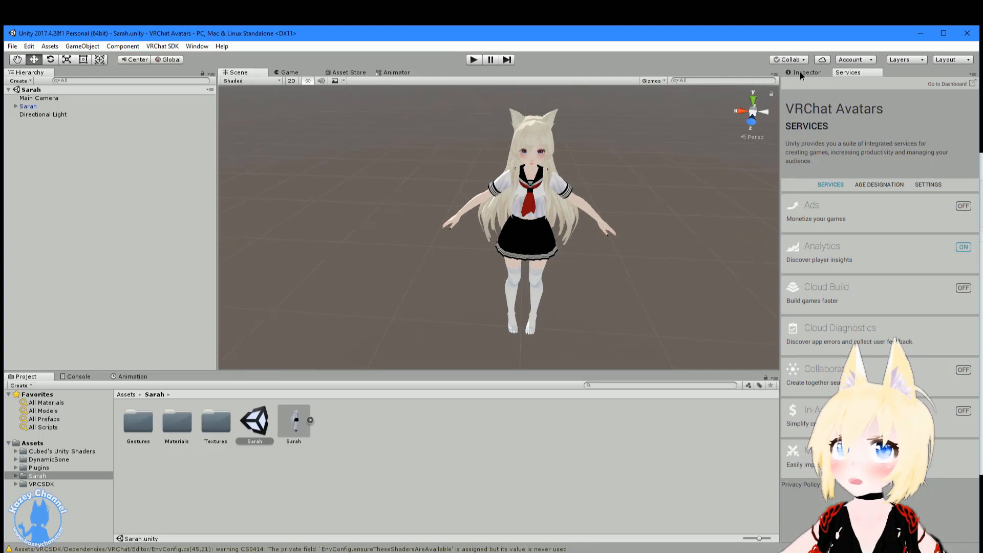
Select Sarah in the Hierarchy to show its Animator, Pipeline Manager and VRC Avatar Descriptor in the Inspector
left_click(29, 105)
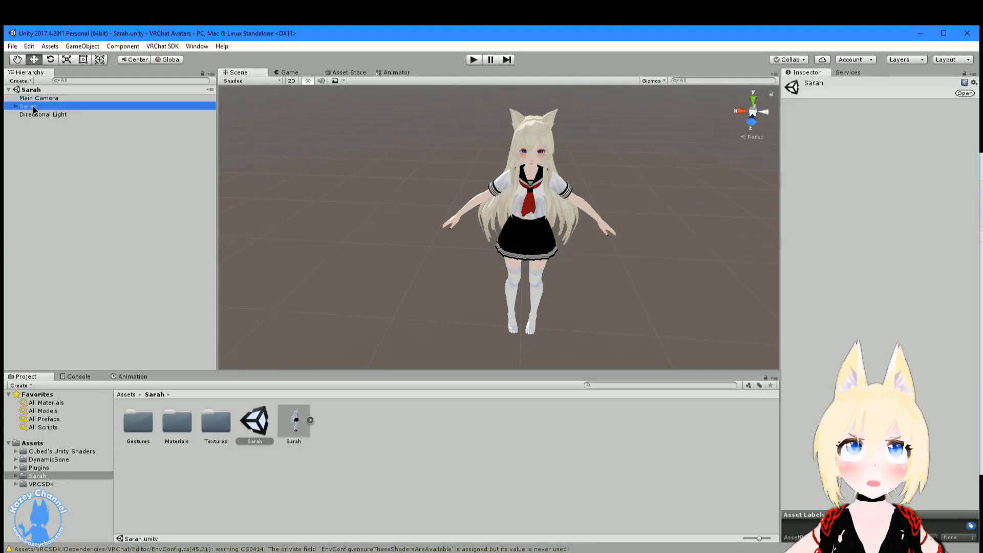
left_click(27, 105)
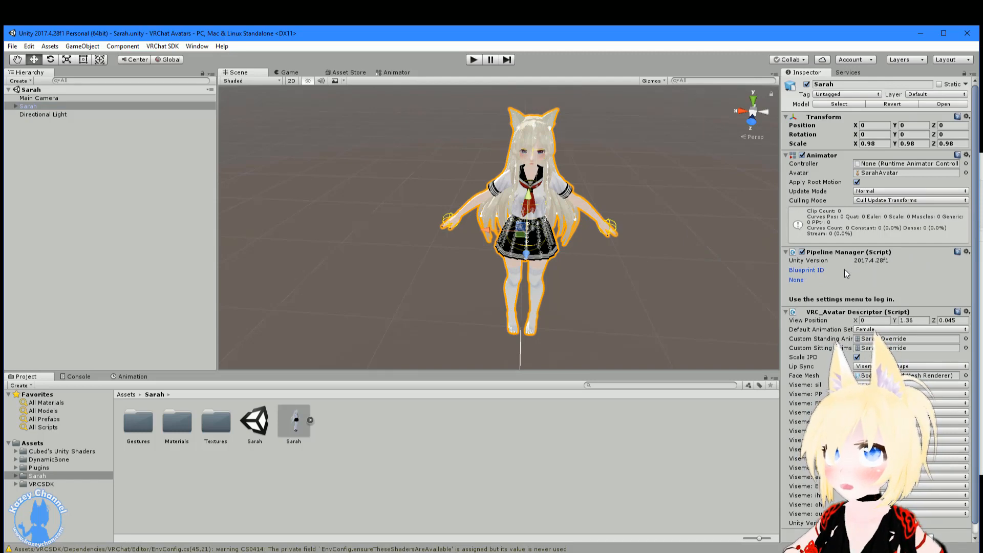
left_click(43, 113)
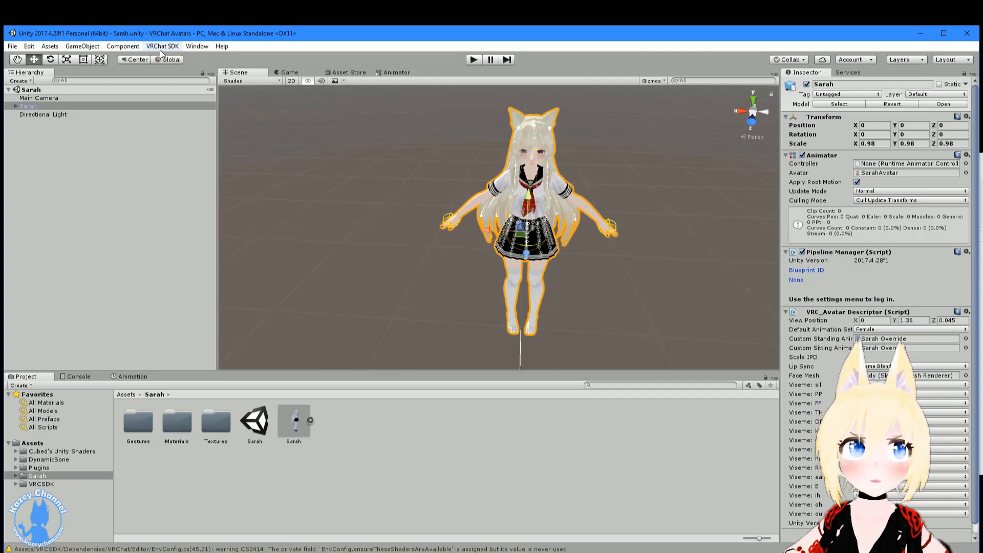
Sign in to the VRChat account in the SDK settings window, then close it
left_click(163, 46)
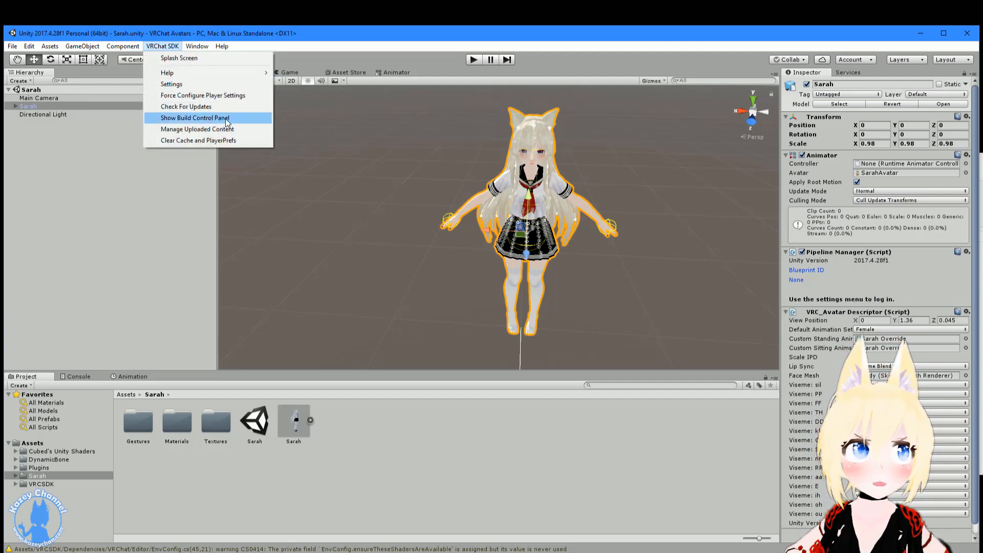
mouse_move(185, 105)
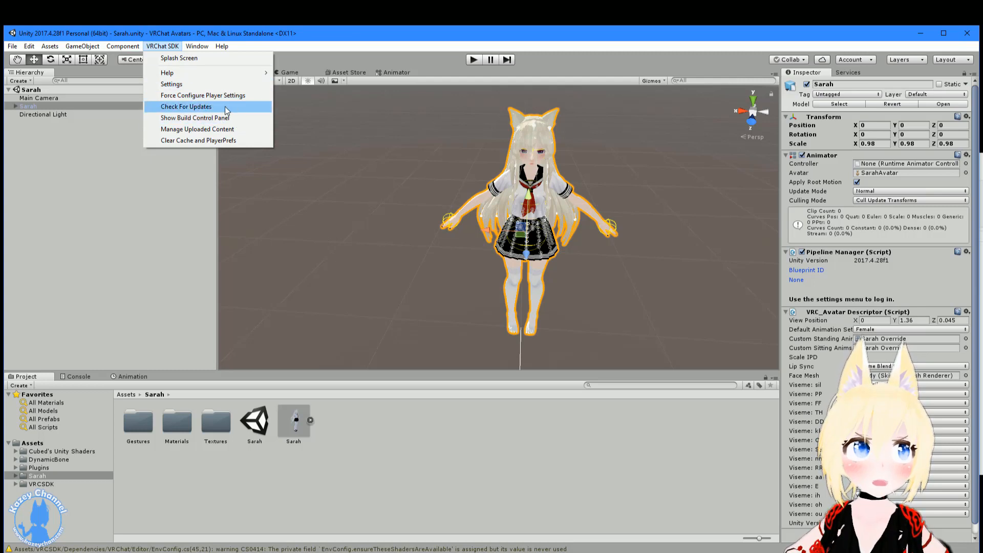
left_click(171, 83)
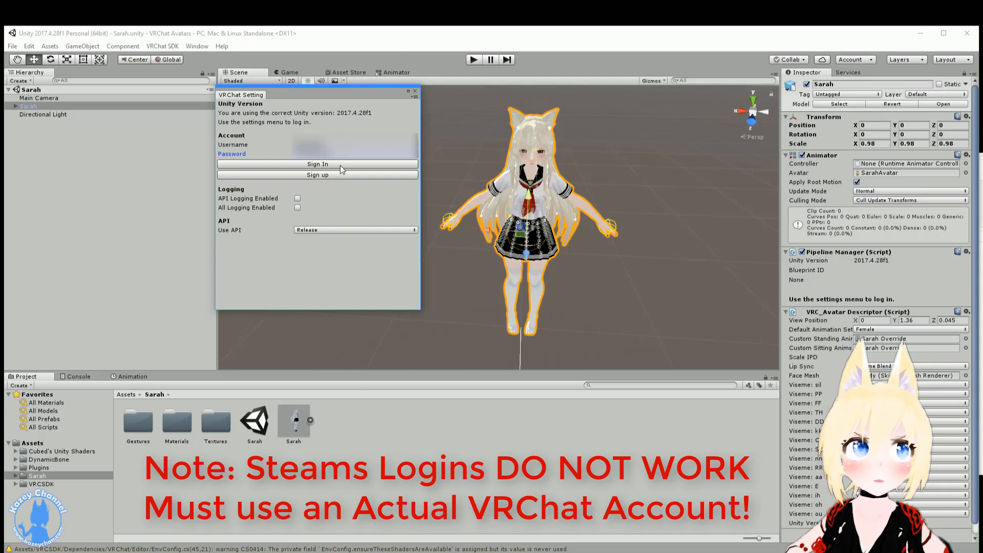
left_click(317, 164)
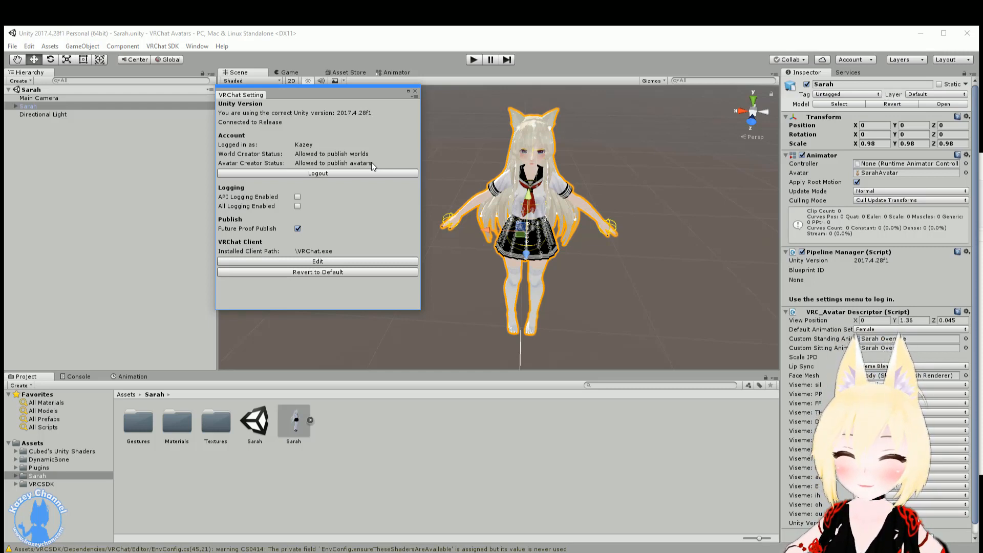
mouse_move(448, 196)
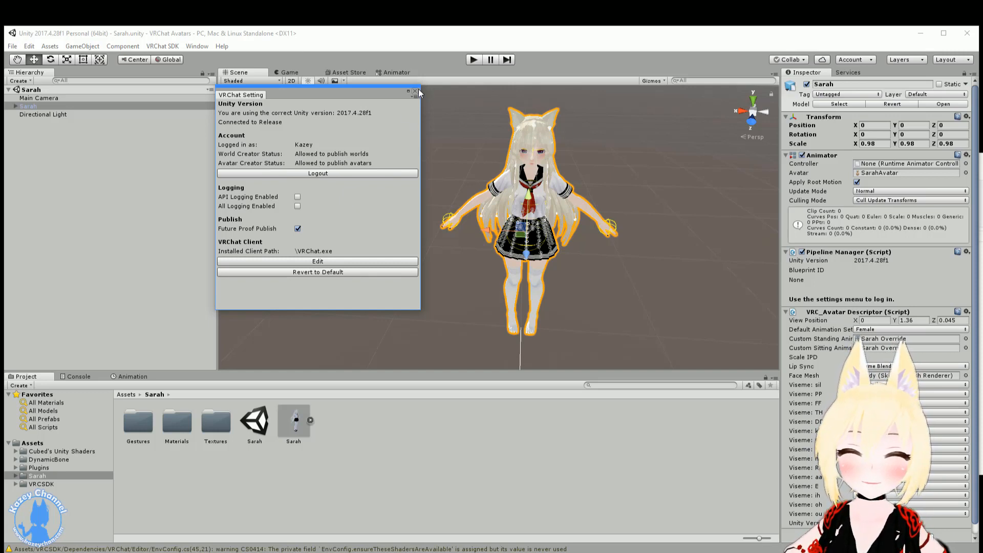
left_click(418, 92)
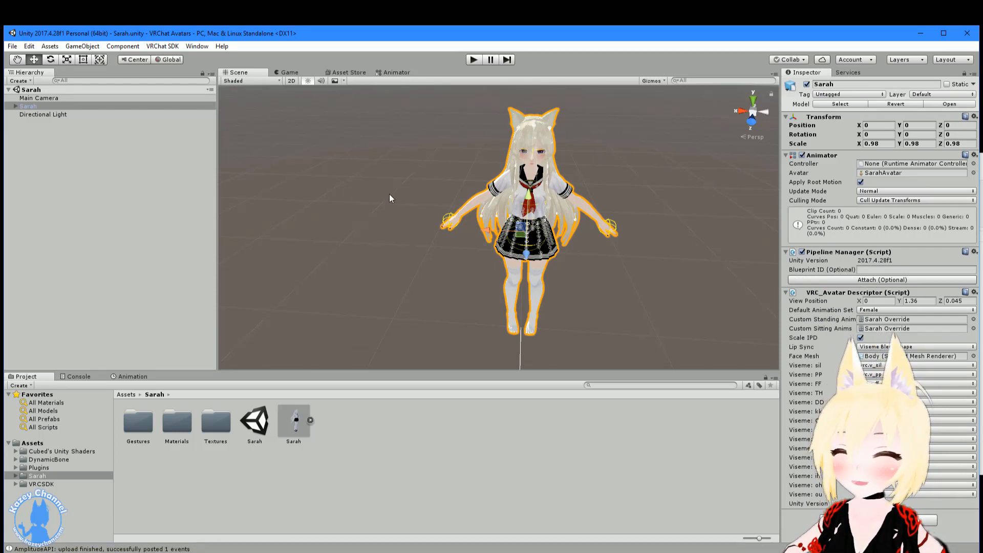
Build & Publish the Sarah avatar from the SDK build control panel until the New Avatar form appears
left_click(163, 46)
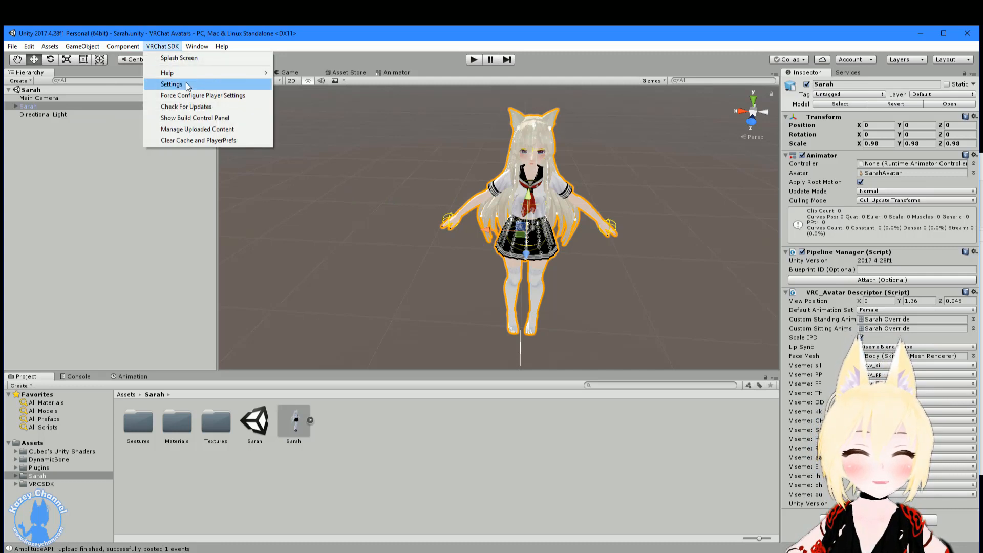
mouse_move(197, 106)
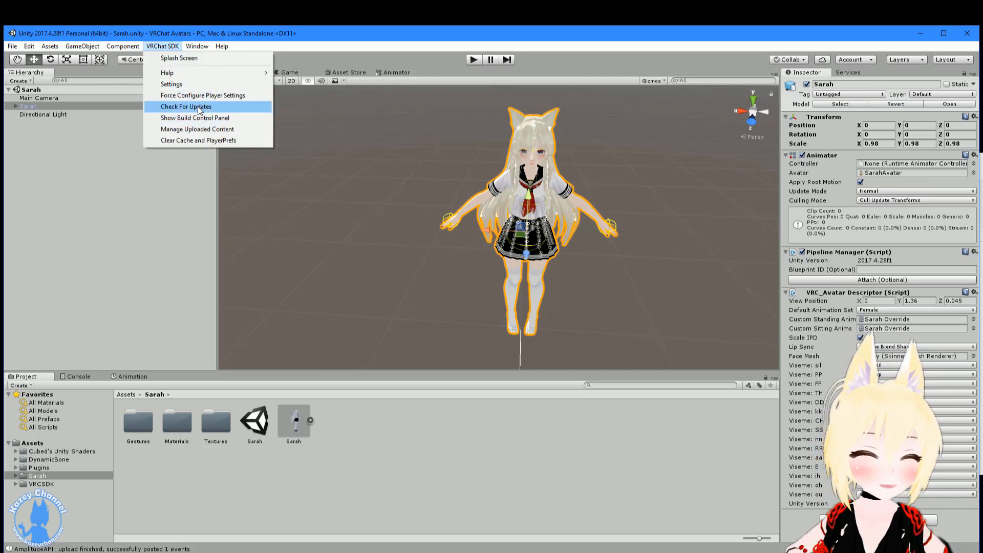
left_click(185, 106)
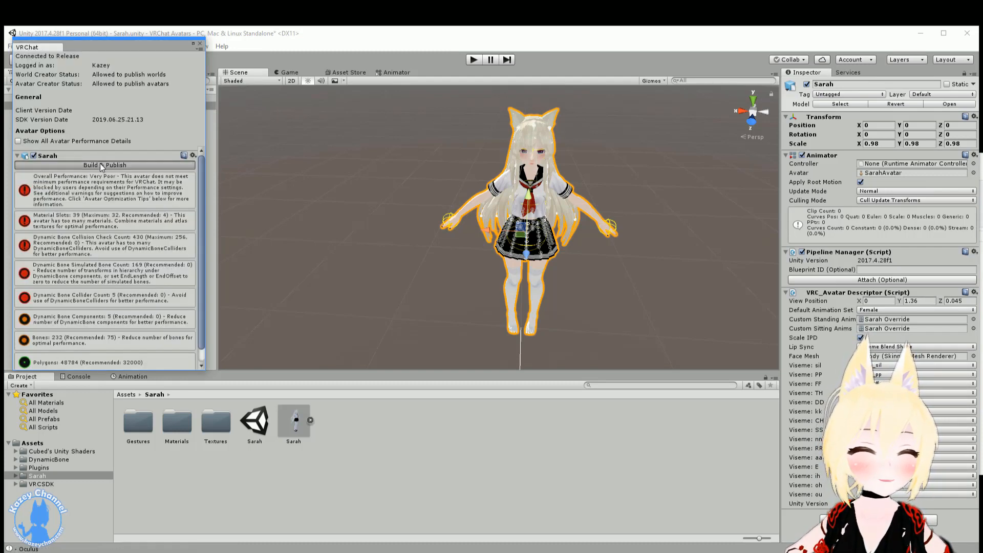
left_click(105, 165)
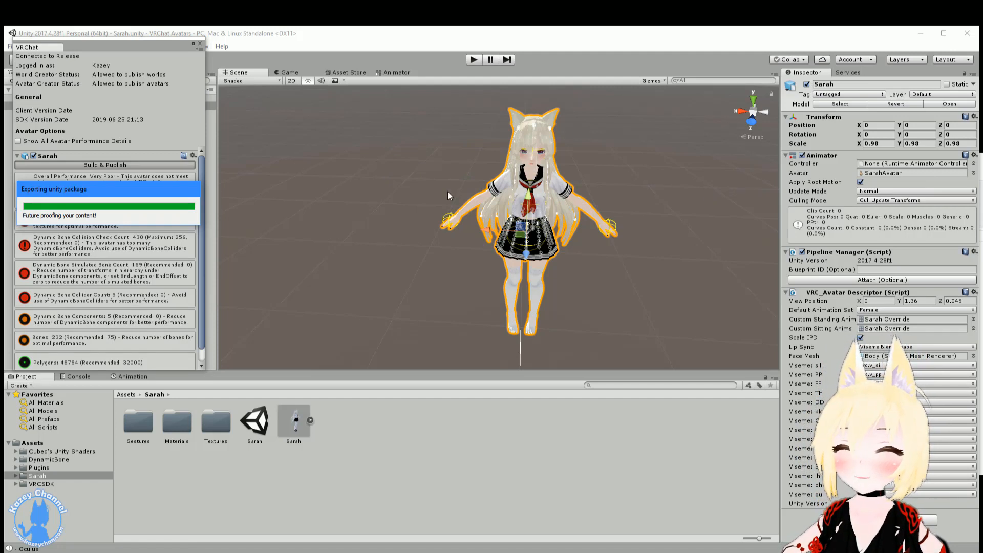
mouse_move(367, 239)
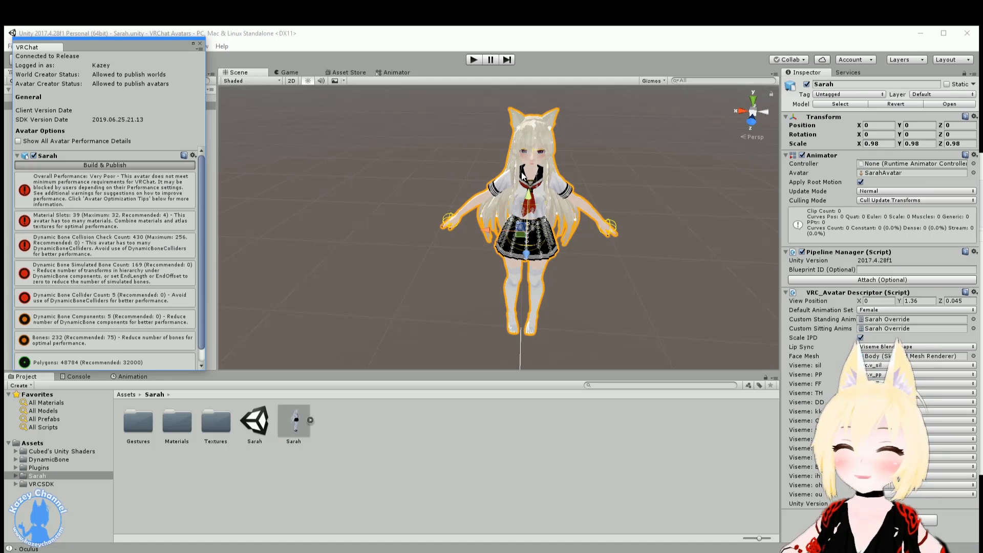
left_click(104, 165)
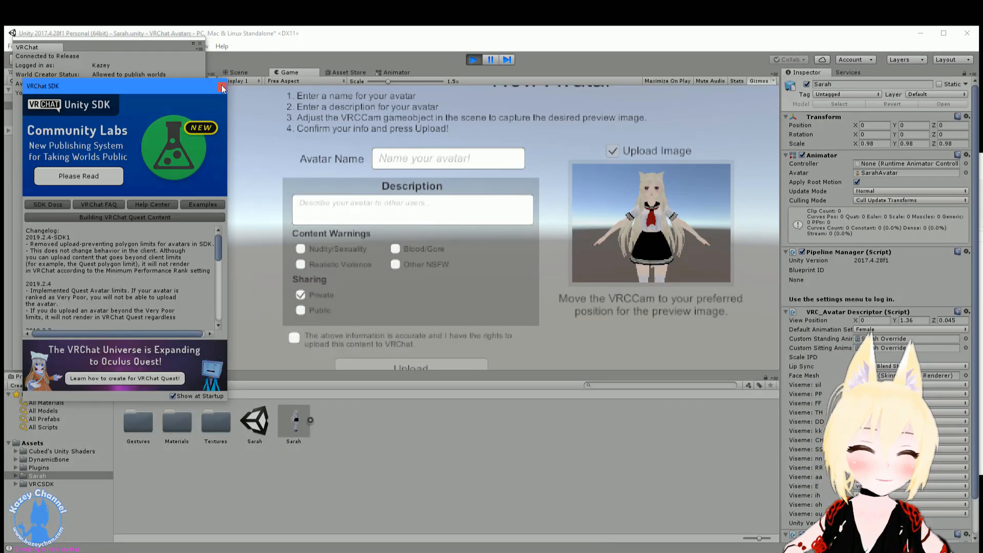
Close the SDK splash and build panel and shrink the Game view scale so the upload form fits
left_click(221, 86)
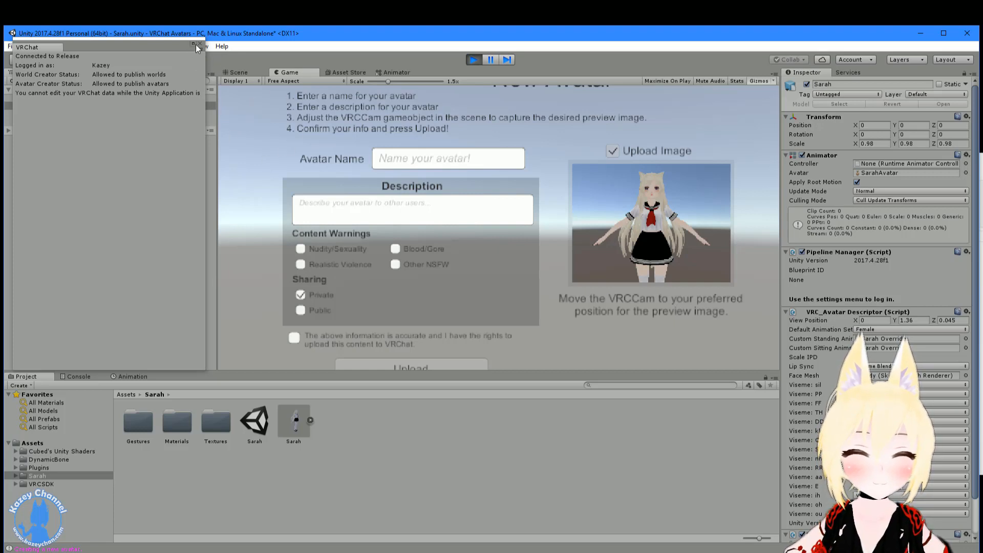
left_click(197, 49)
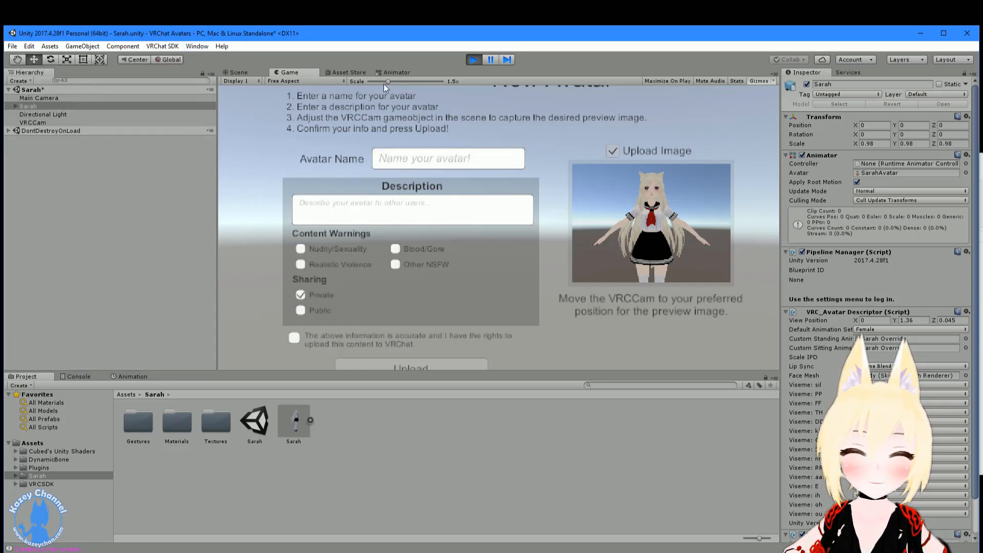
left_click_drag(386, 82, 375, 82)
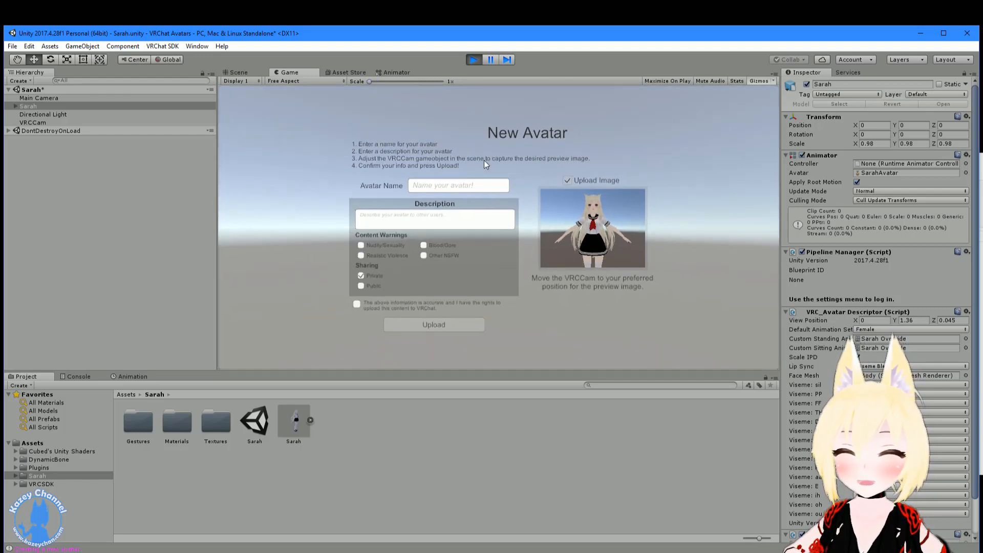
mouse_move(599, 210)
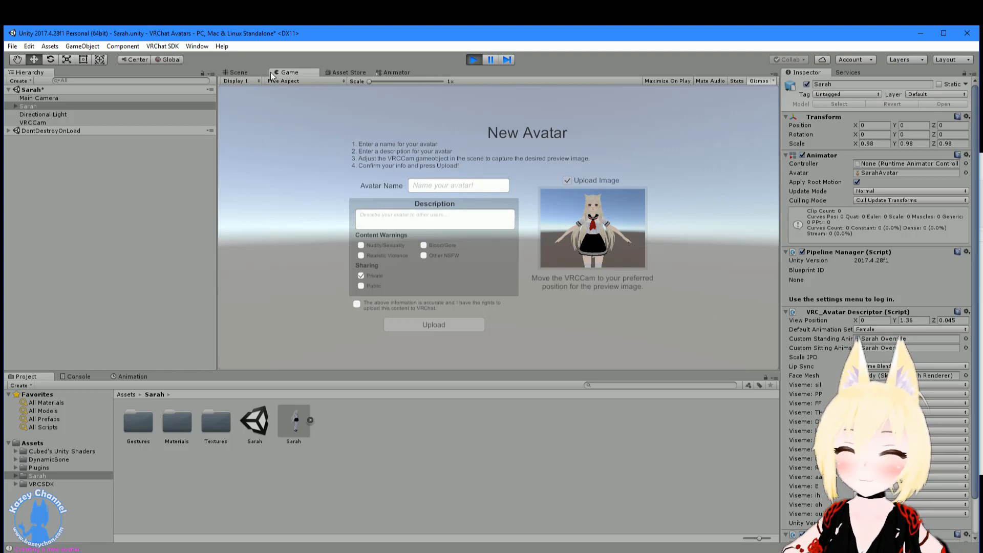
Move VRCCam in the Scene view in front of Sarah's face, then return to the Game view
left_click(237, 72)
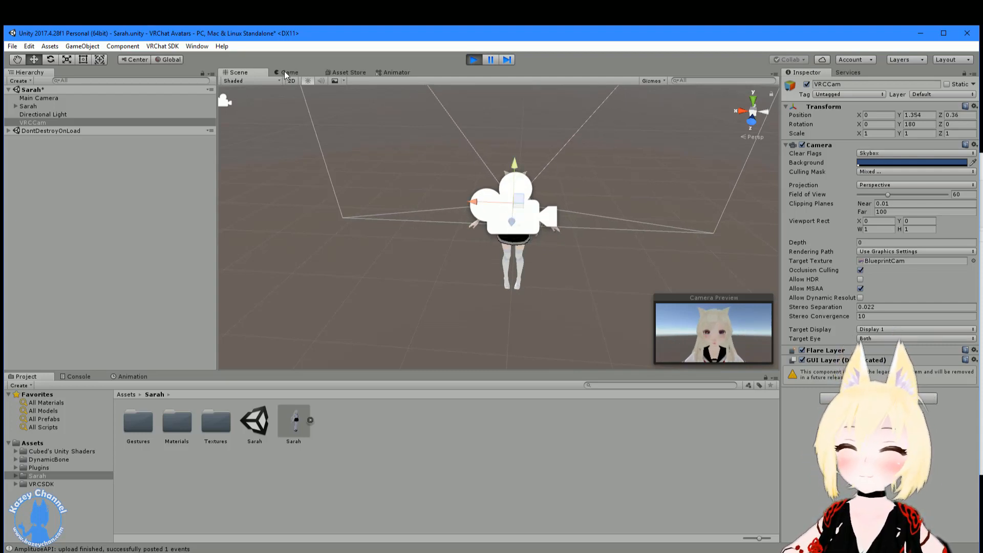
left_click(288, 71)
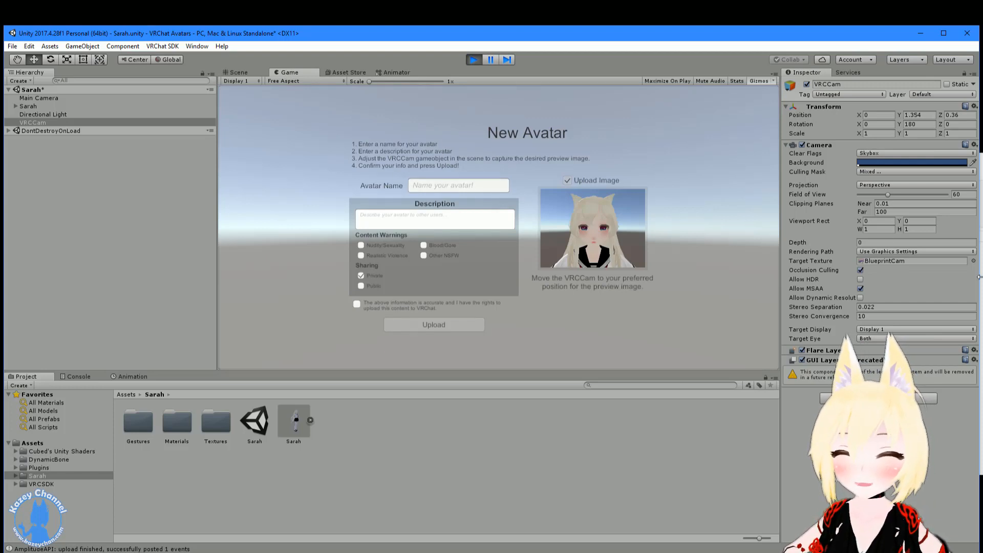
Name the avatar Sarah with description v1 and confirm having the rights to upload it
type("Sarah")
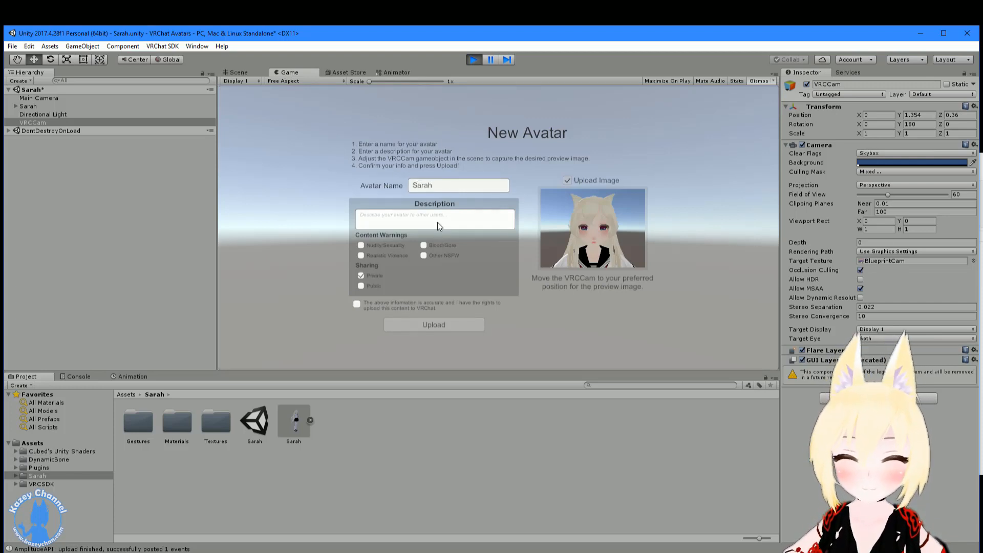
type("v1")
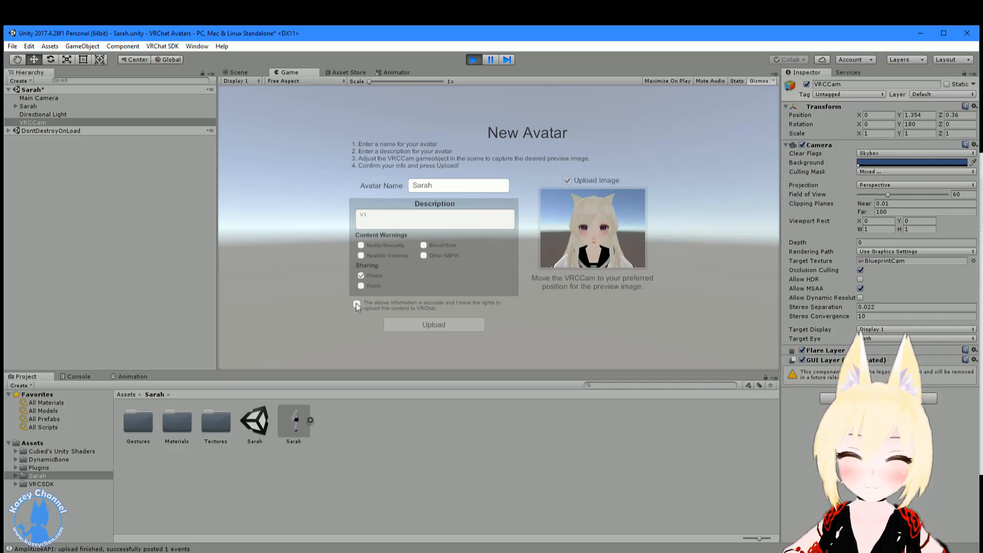
left_click(357, 303)
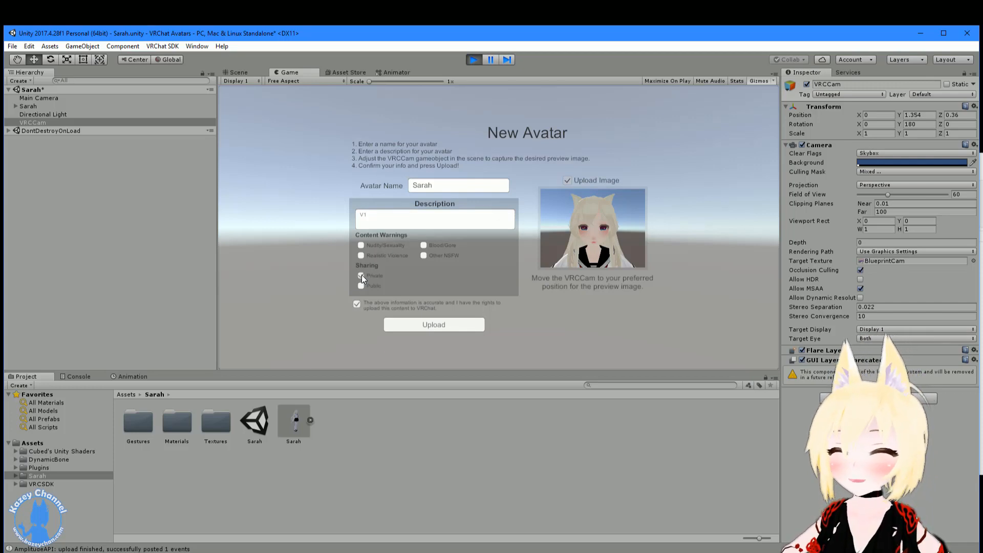
Keep the sharing set to Private and upload the avatar
left_click(361, 275)
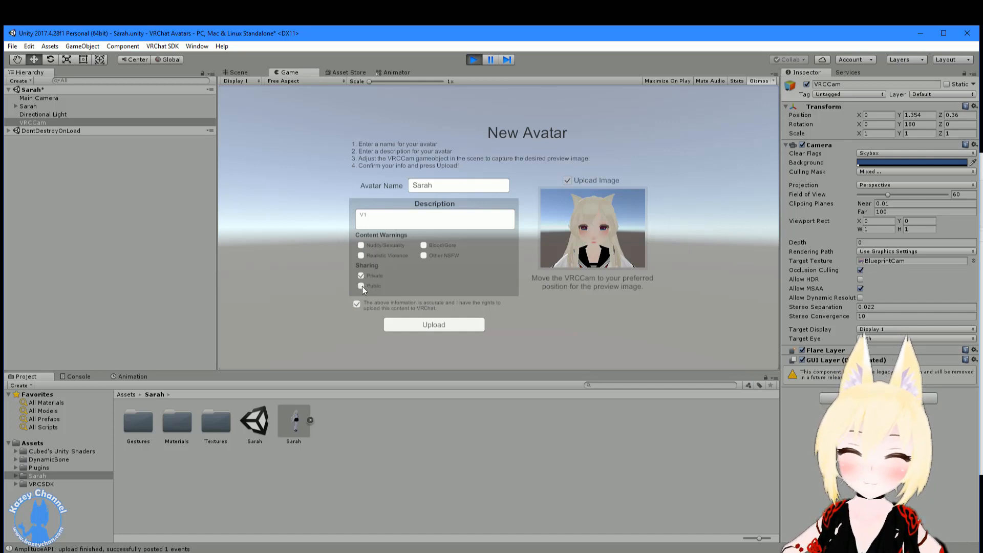
left_click(360, 276)
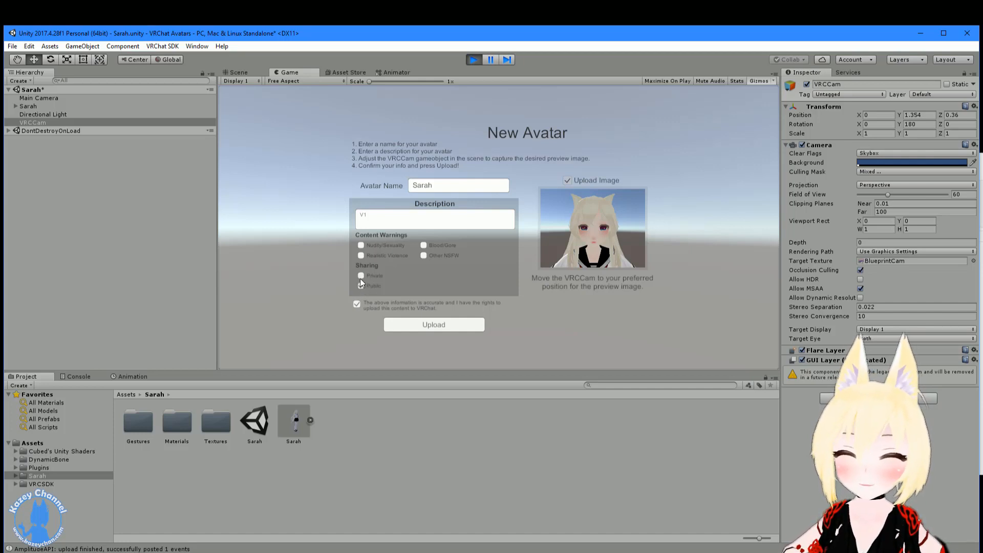
left_click(360, 275)
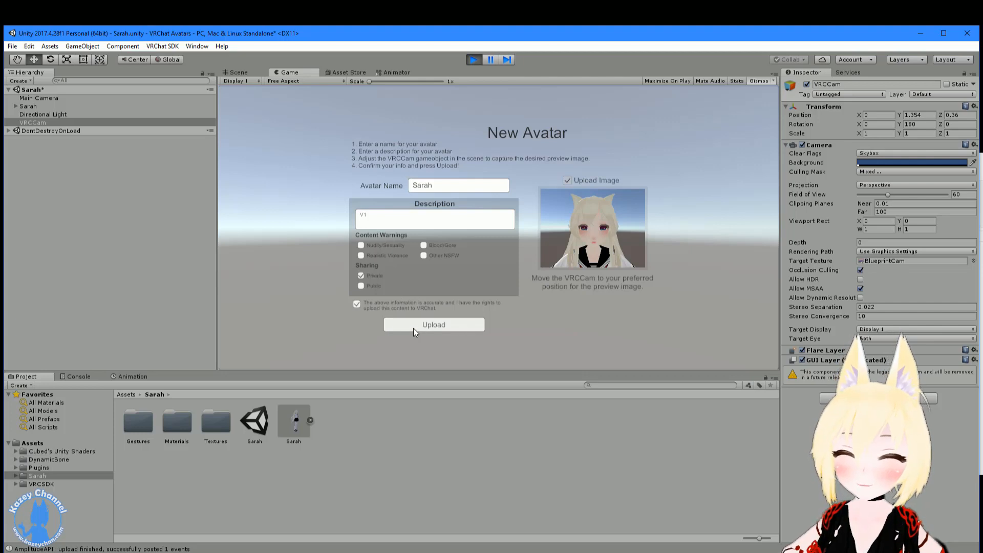
left_click(433, 325)
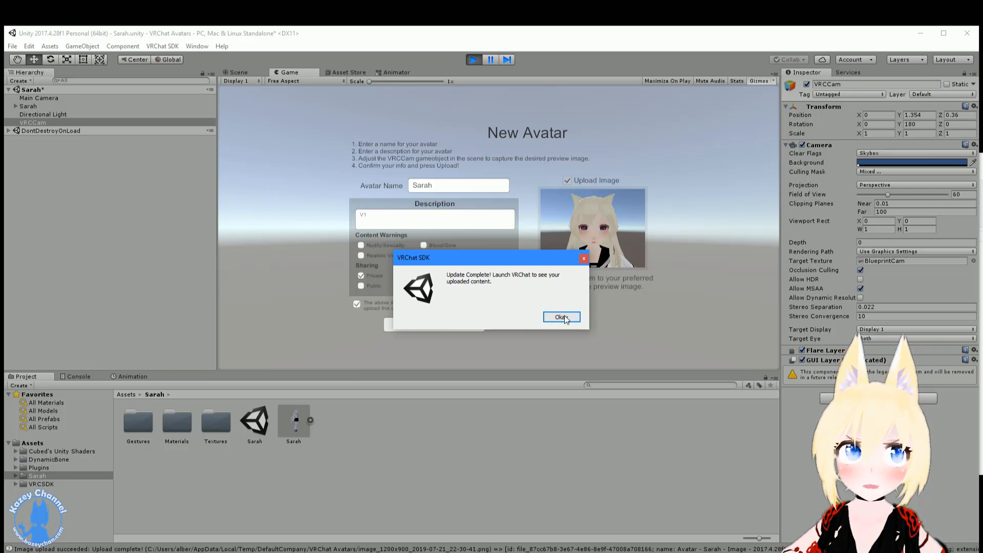
Dismiss the Update Complete notice, check the VRChat SDK menu, and launch VRChat
left_click(560, 316)
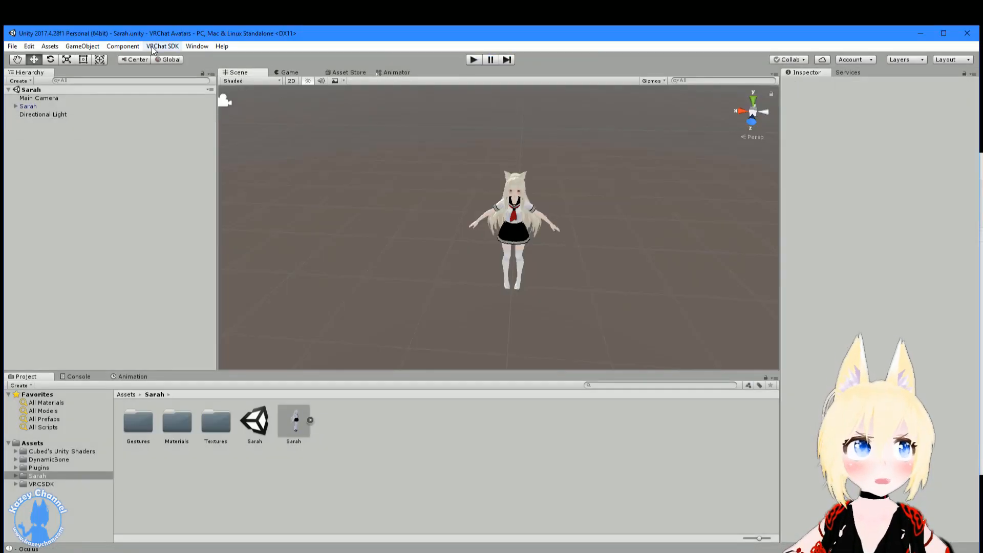
left_click(162, 46)
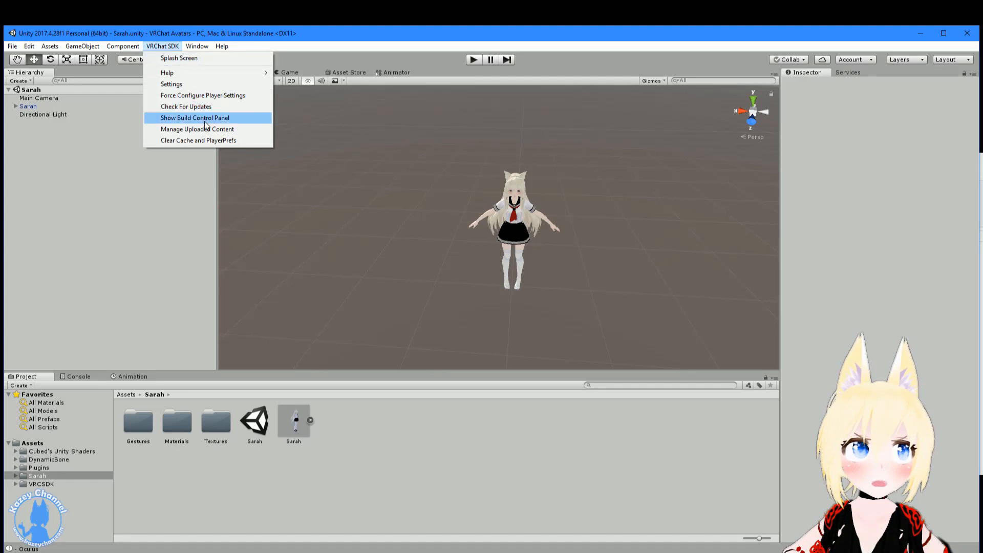
mouse_move(198, 129)
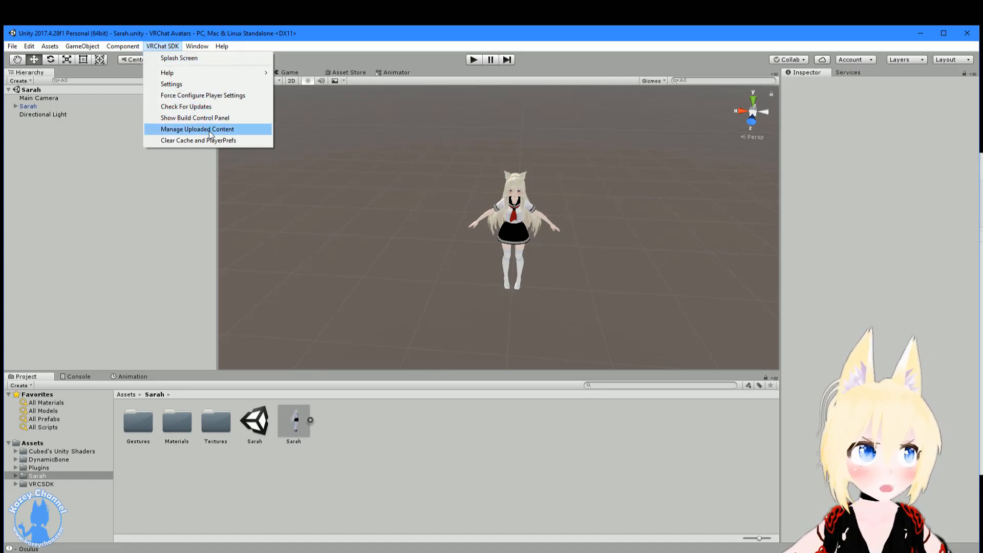
left_click(196, 129)
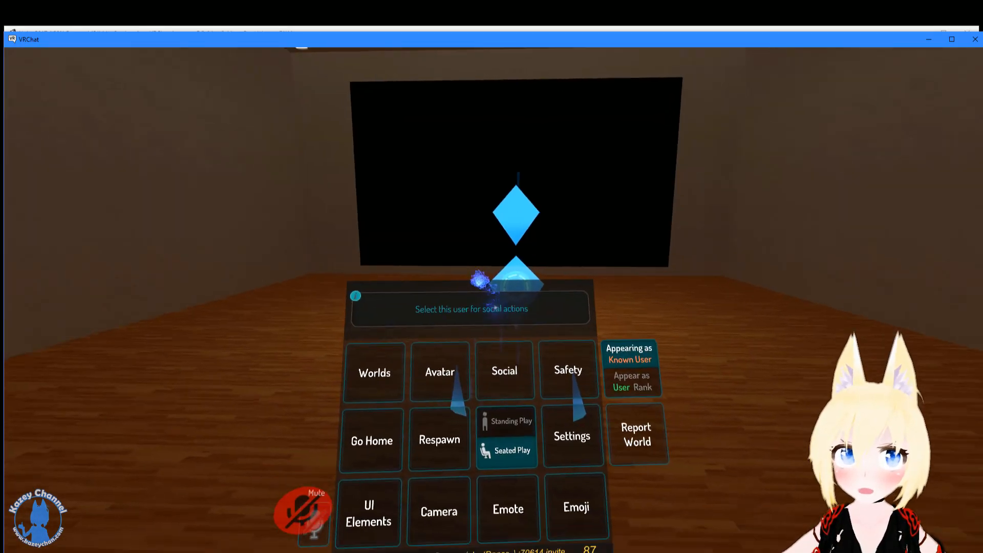
Choose the uploaded Sarah avatar from the VRChat quick menu and close the menu to view it
left_click(439, 370)
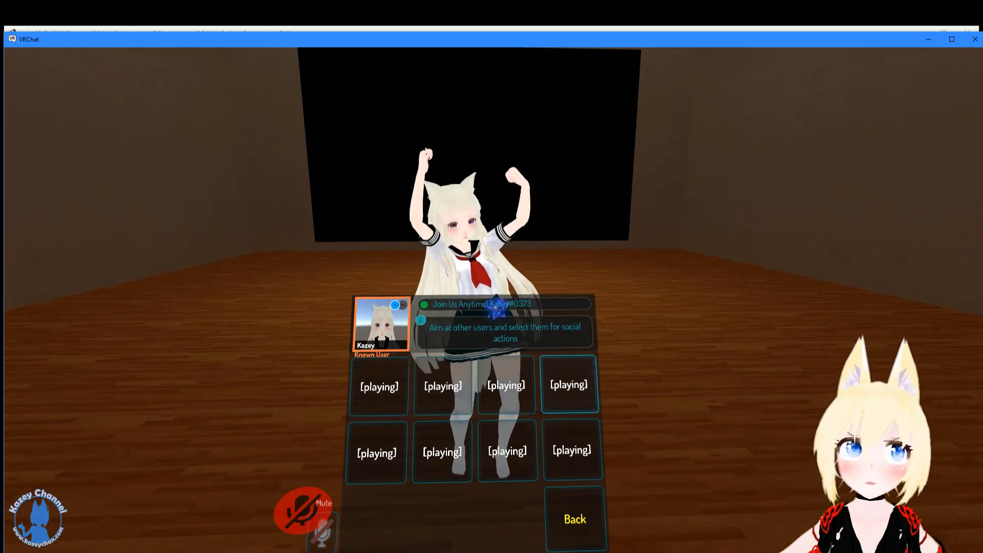
left_click(573, 518)
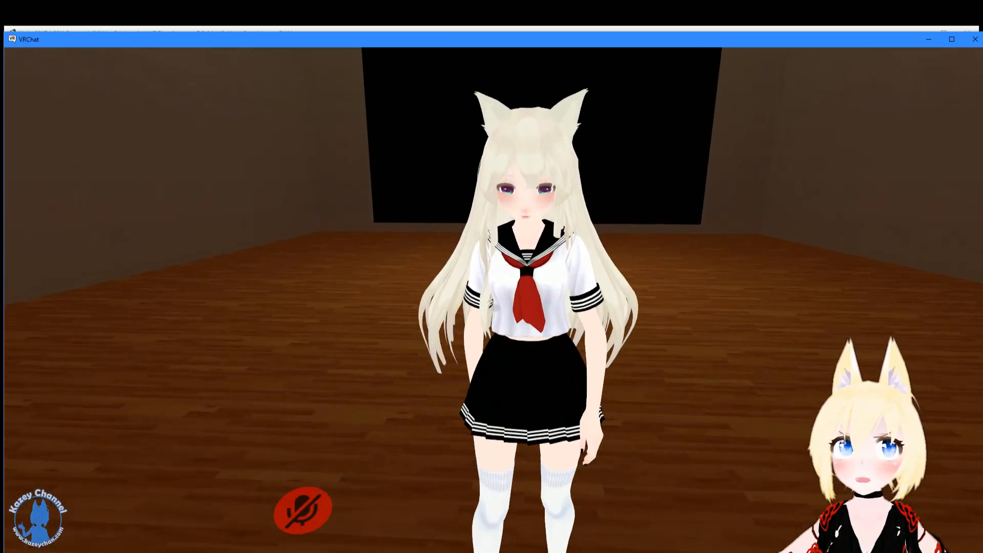